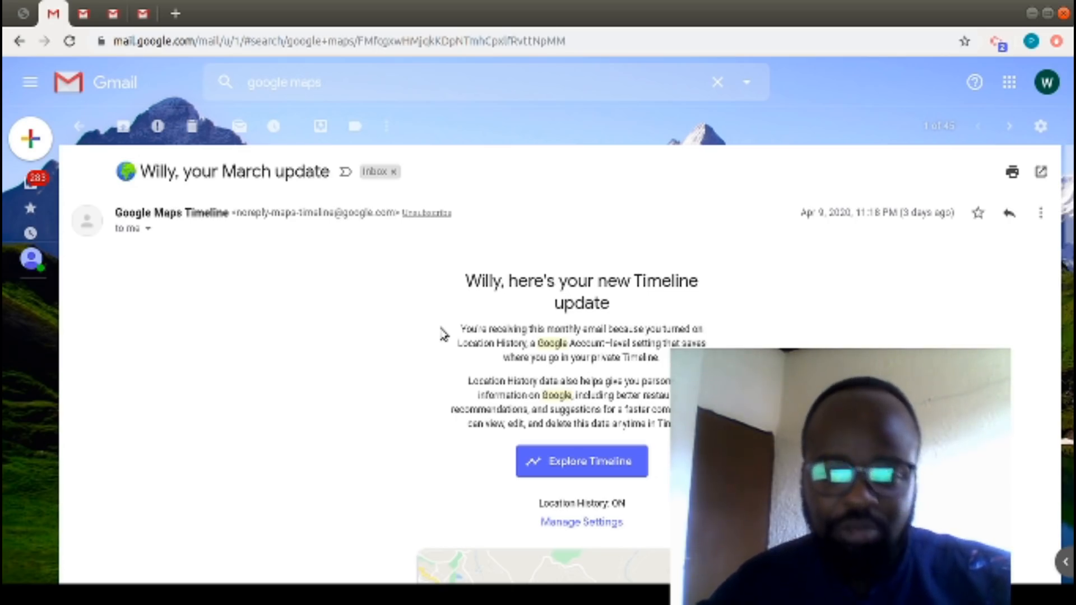
mouse_move(583, 342)
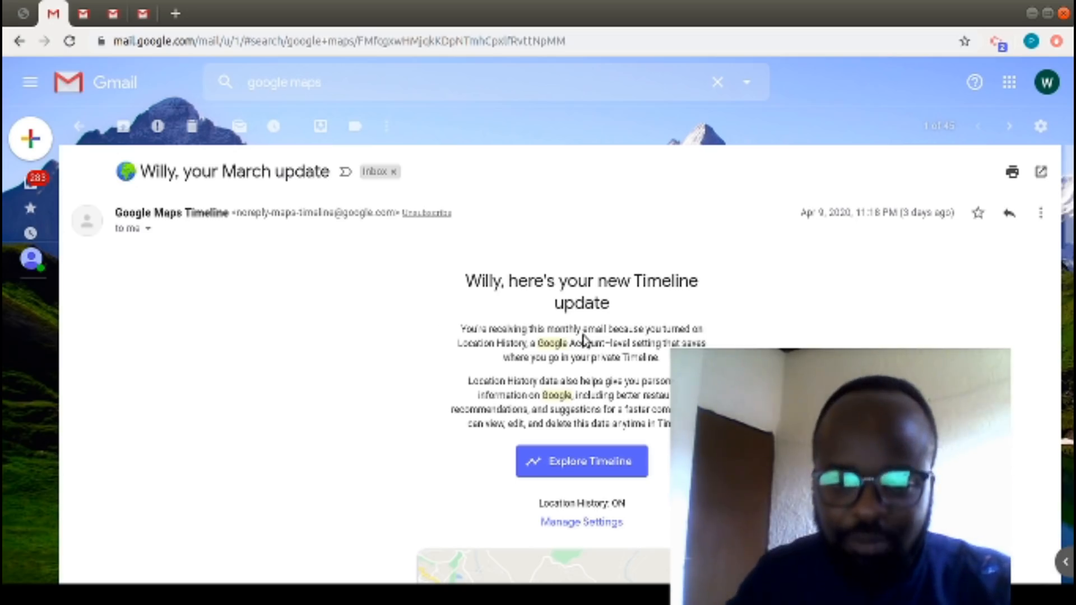
mouse_move(498, 346)
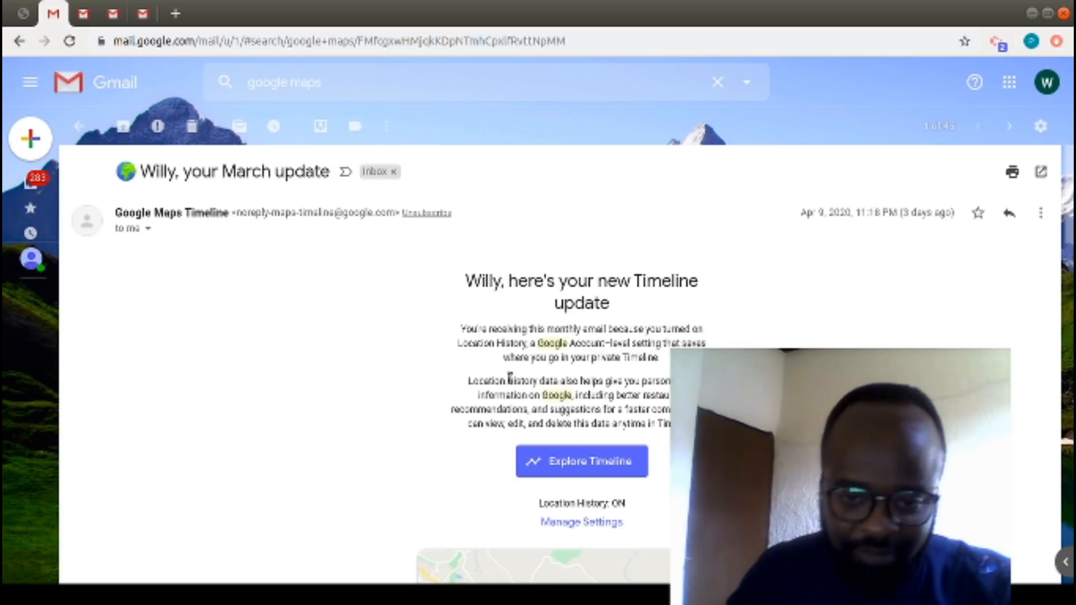
mouse_move(608, 391)
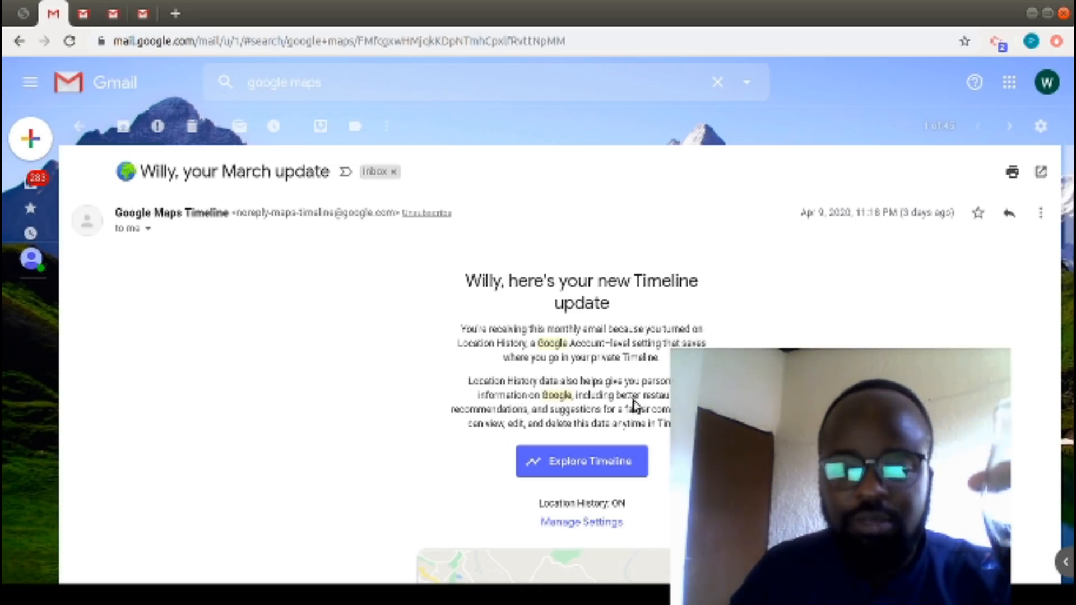
- Follow the Timeline email's link to Activity controls and toggle Location History off
double_click(498, 410)
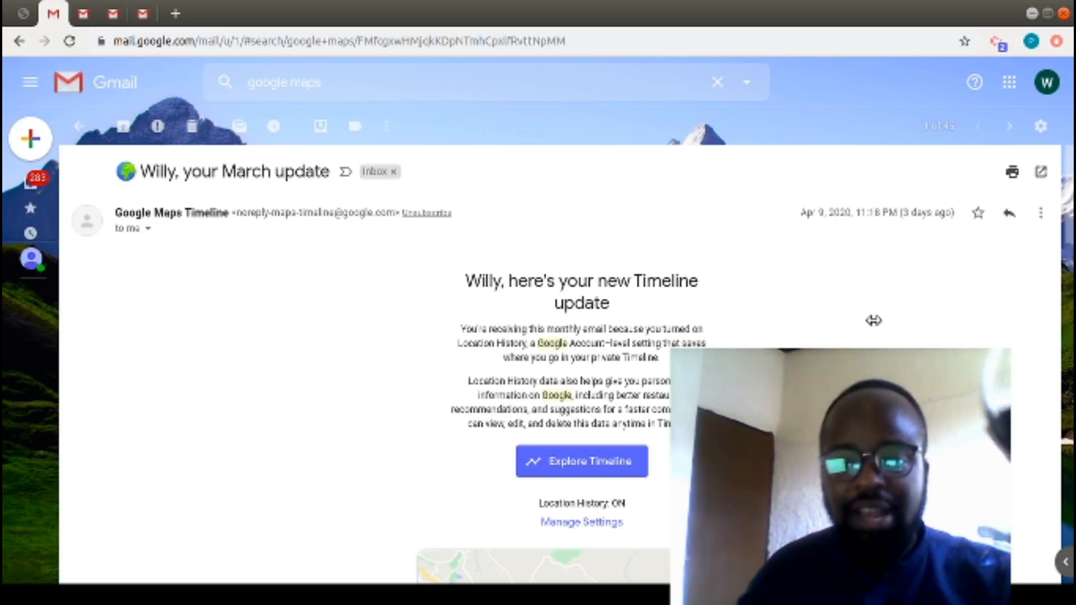
mouse_move(388, 569)
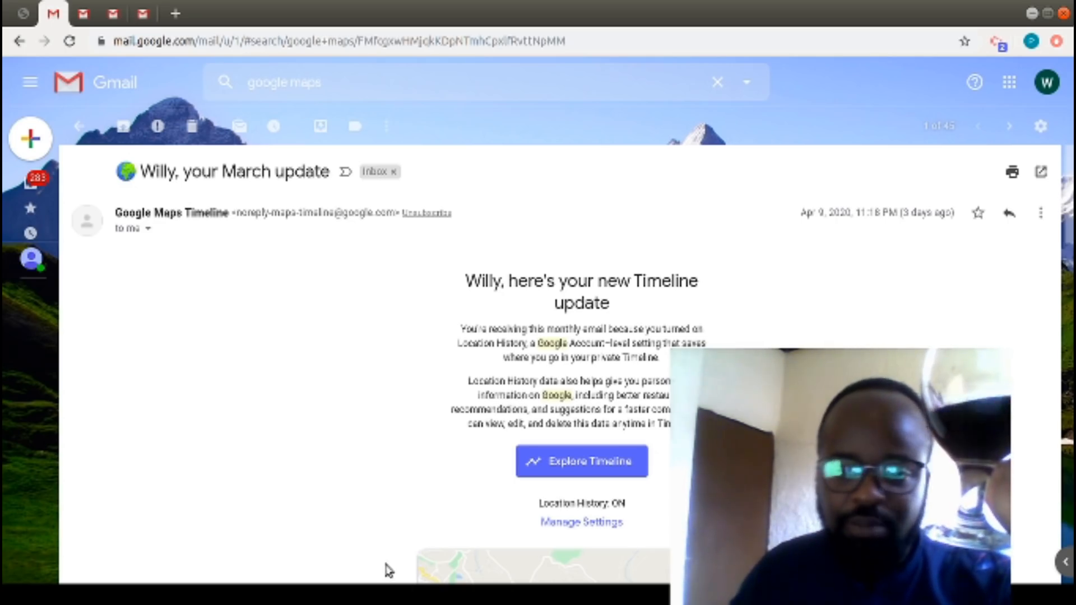
mouse_move(545, 461)
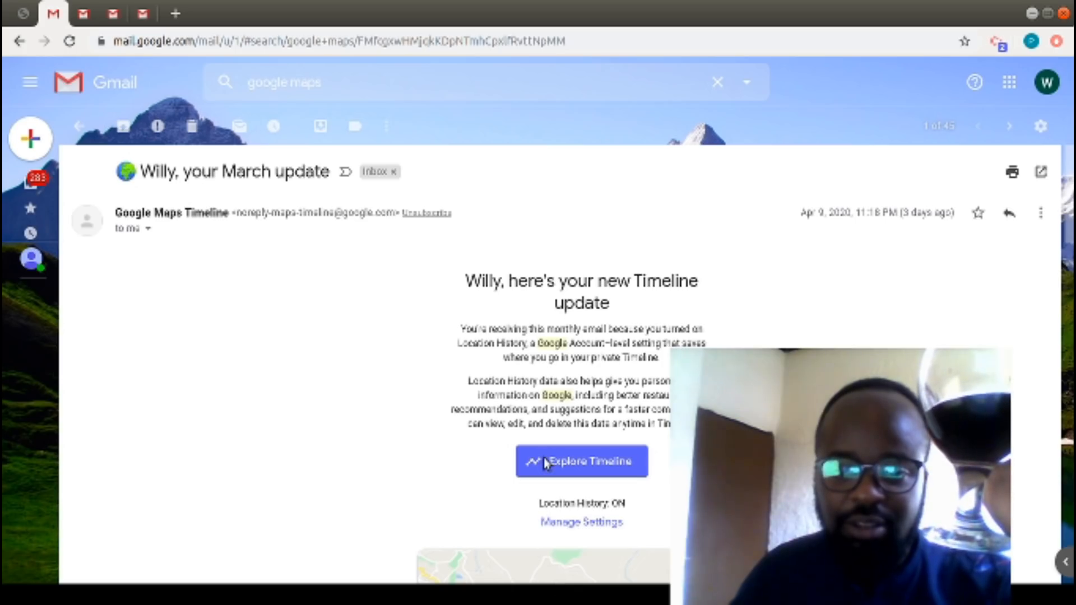
mouse_move(348, 471)
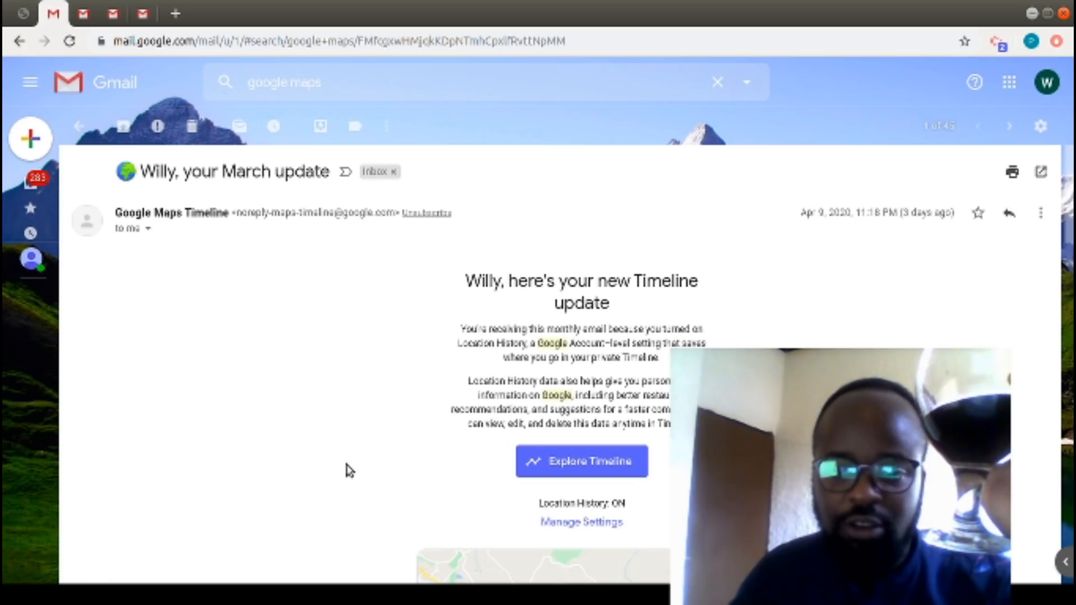
mouse_move(130, 572)
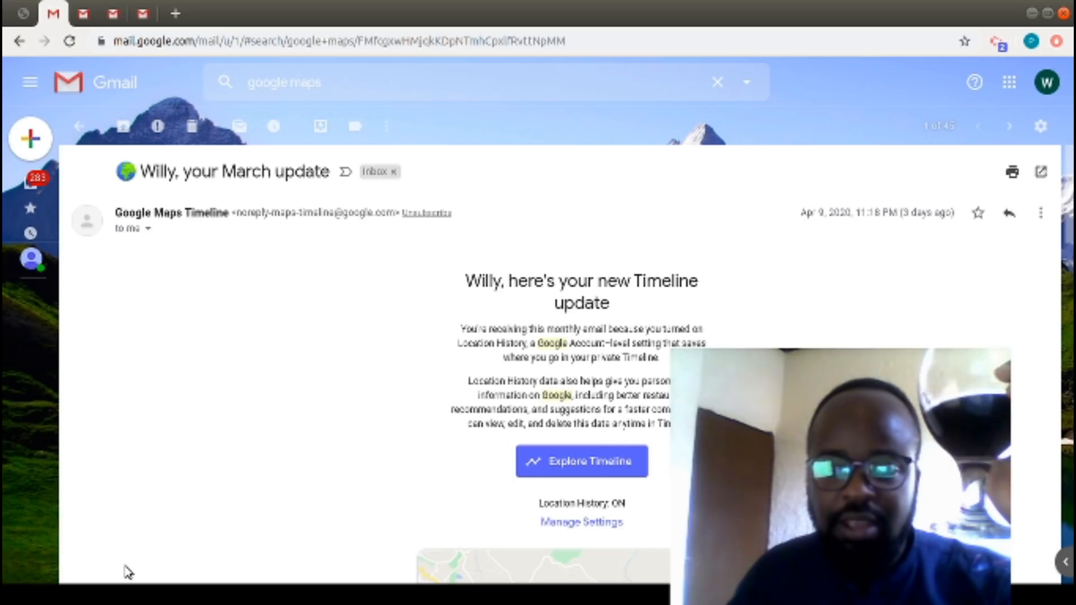
mouse_move(582, 460)
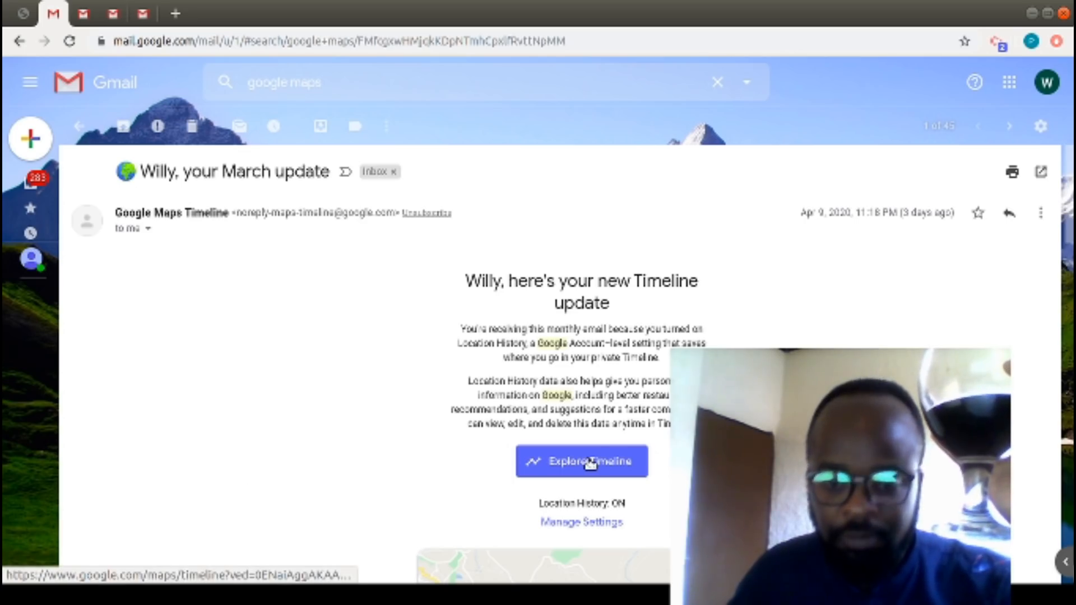
left_click(582, 461)
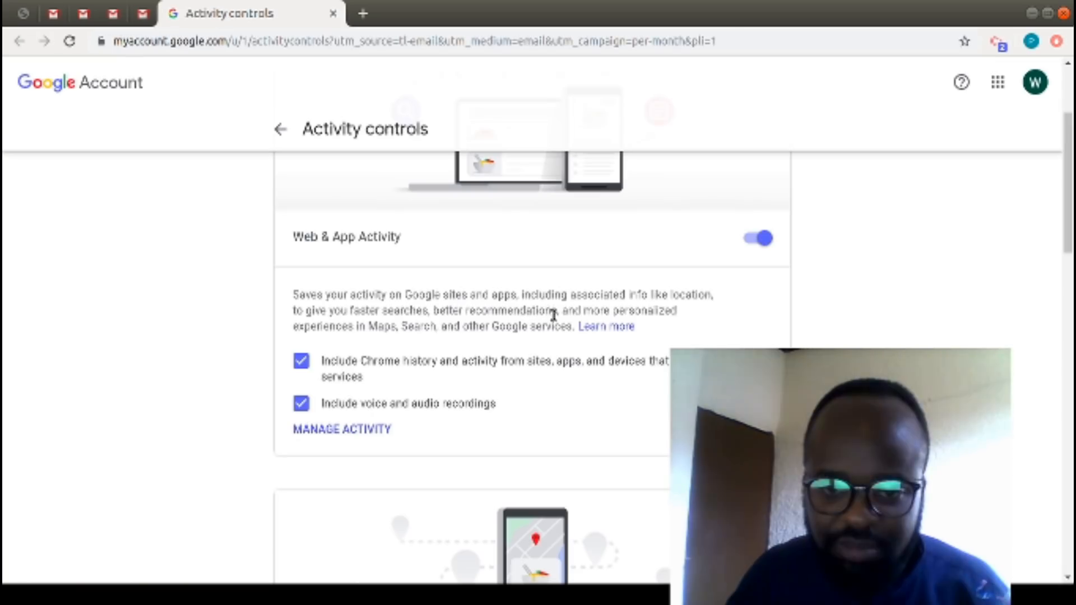
mouse_move(377, 347)
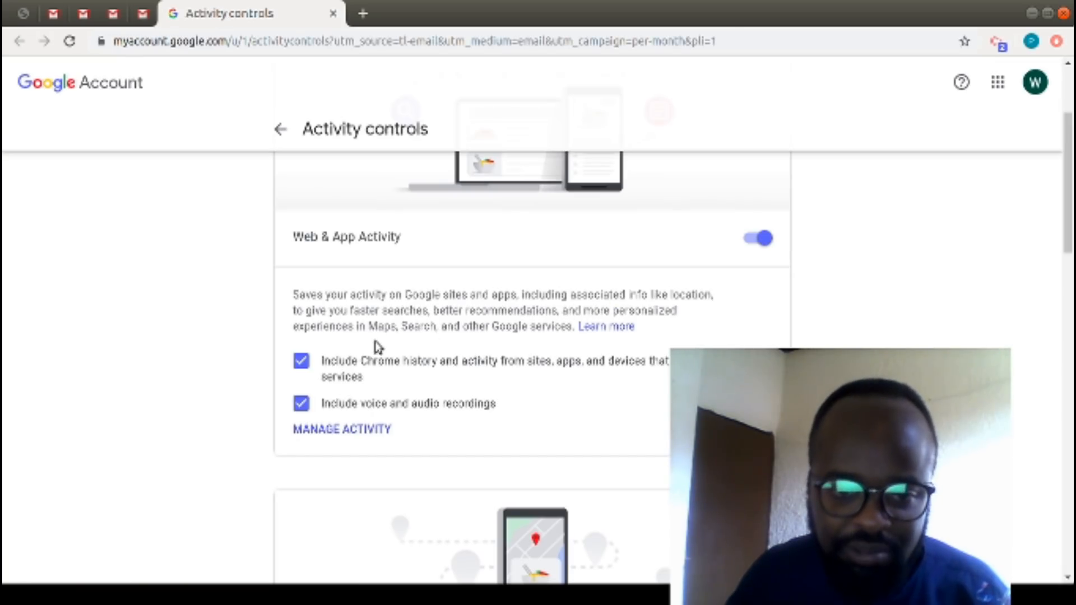
mouse_move(482, 327)
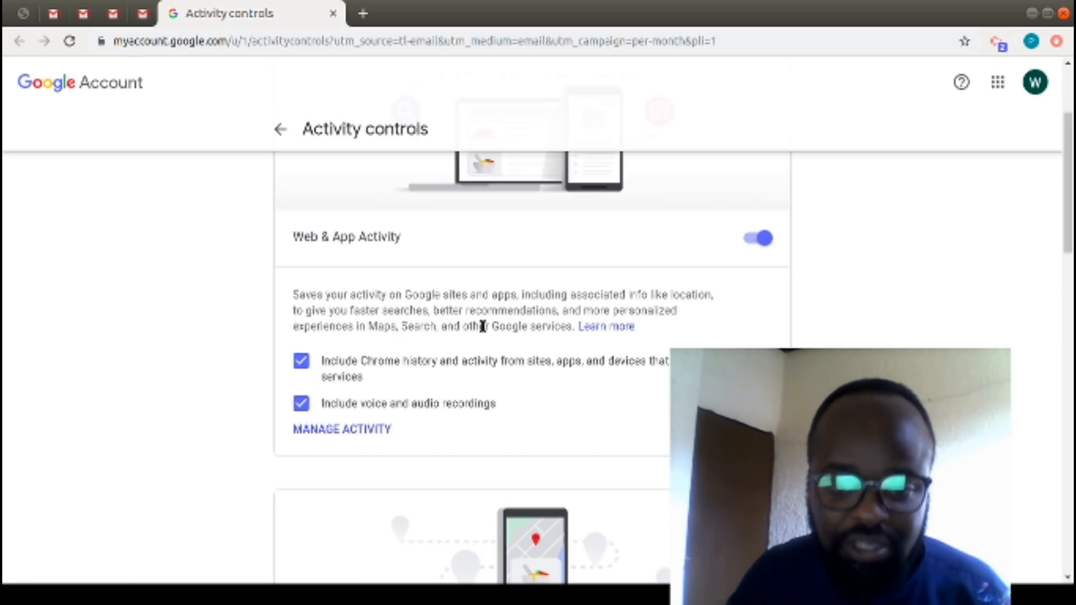
scroll("down", 3)
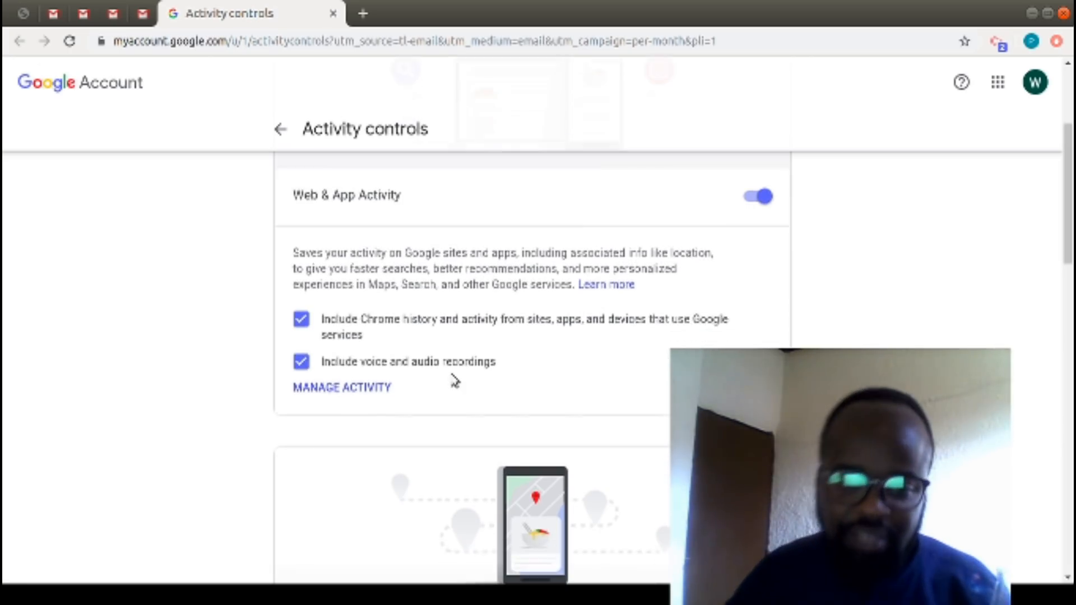
scroll("down", 3)
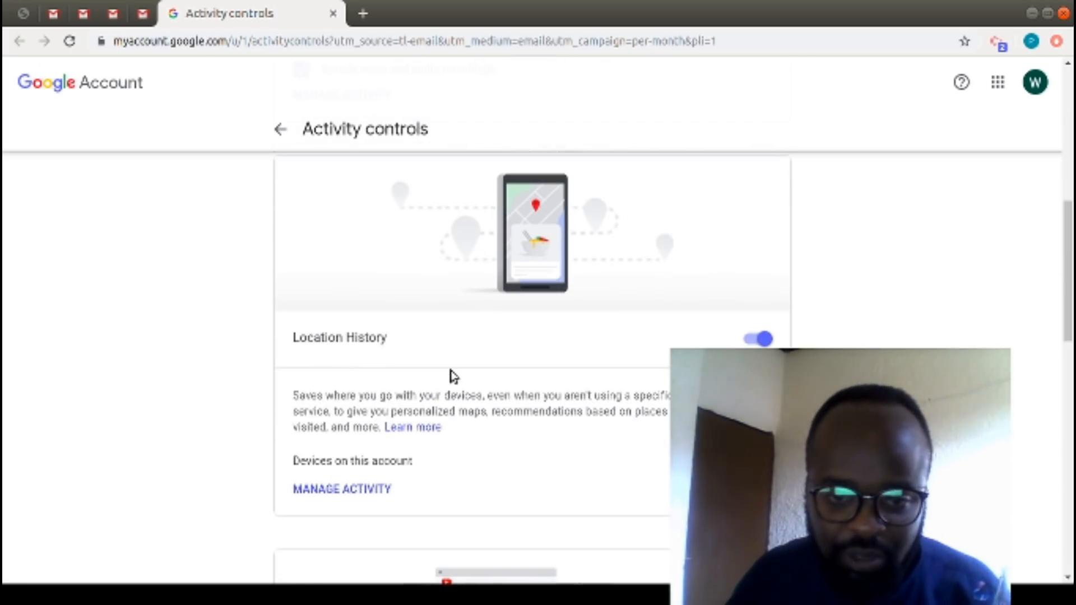
left_click(757, 338)
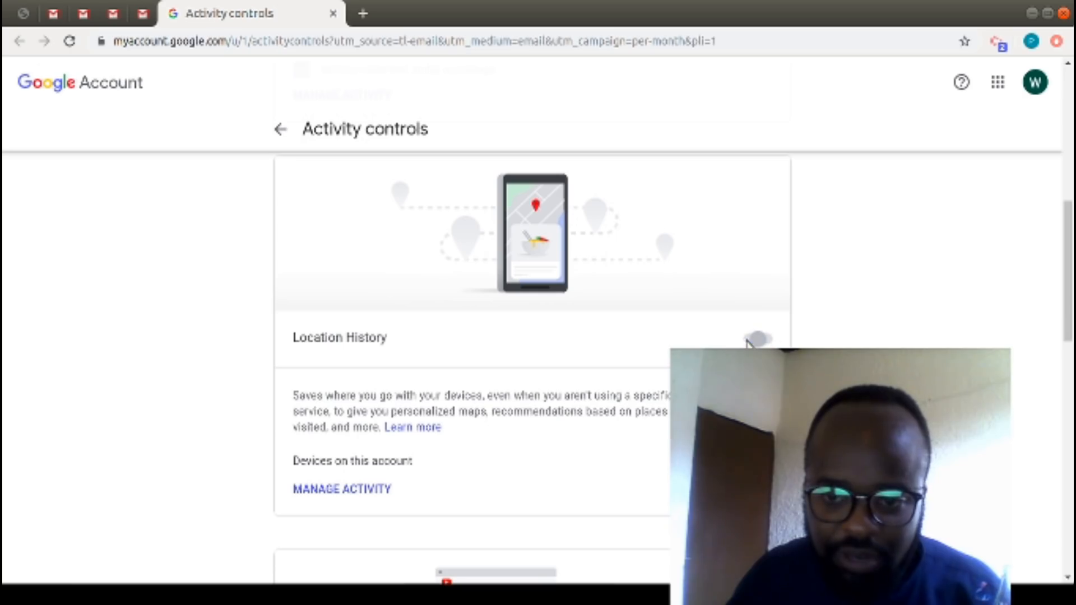
- Read through the Pause Location History warning and cancel it, leaving Location History on
left_click(757, 340)
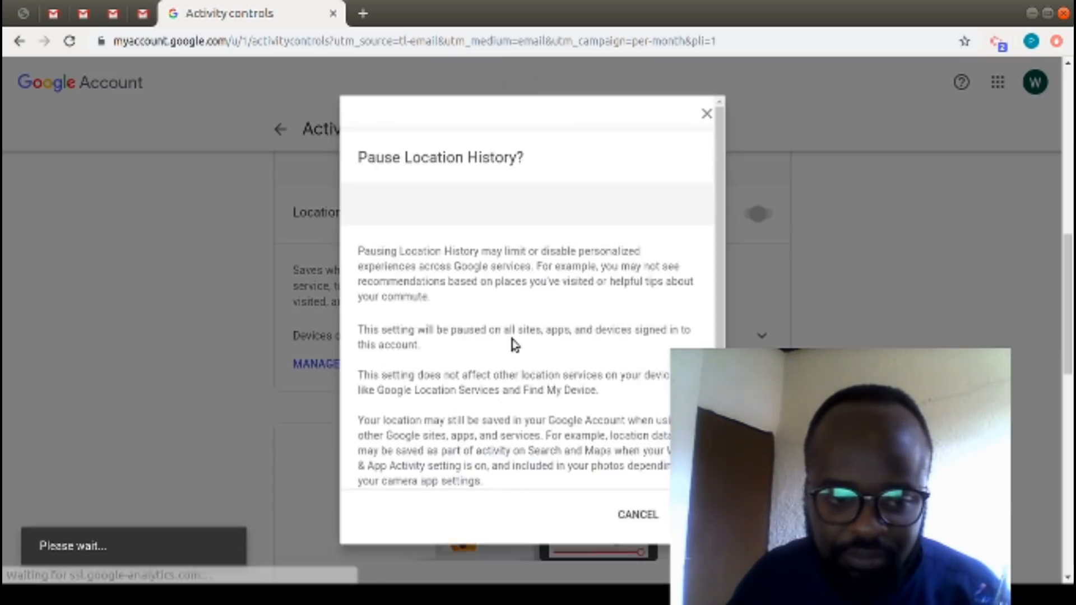
scroll("down", 3)
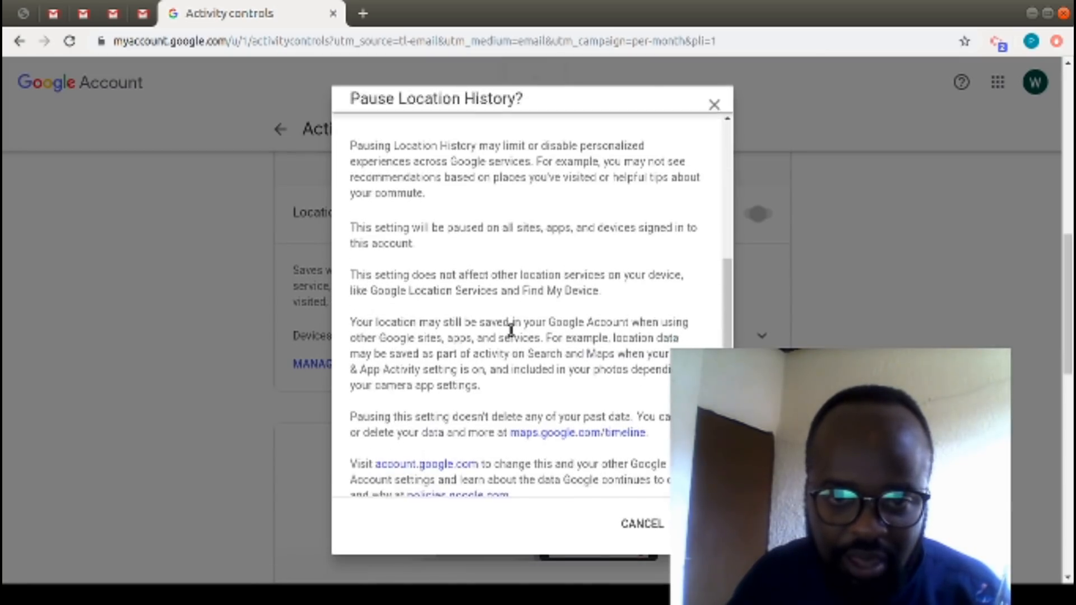
scroll("down", 3)
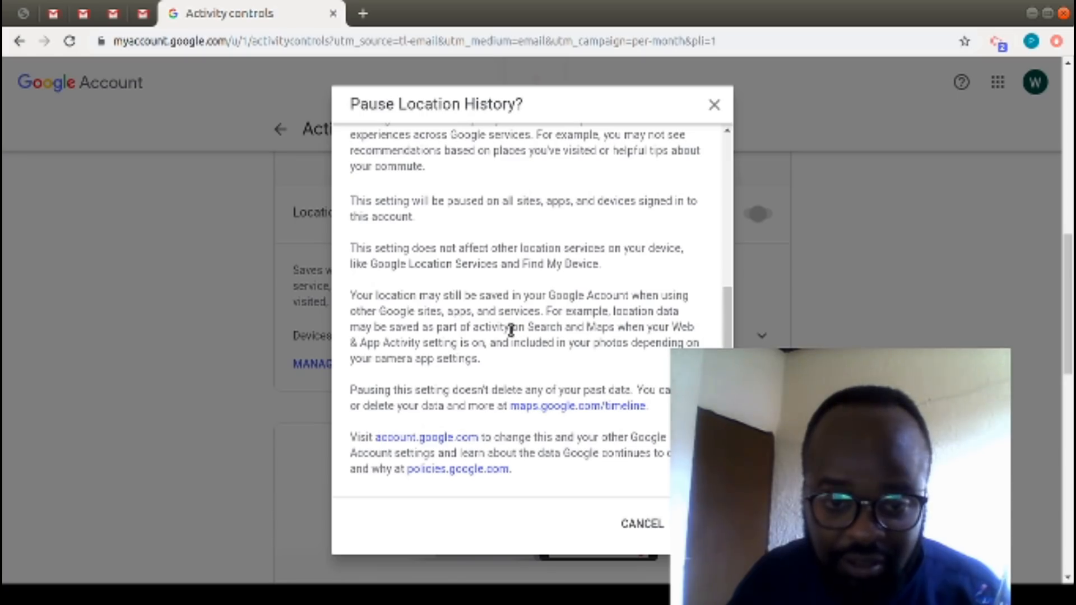
mouse_move(452, 310)
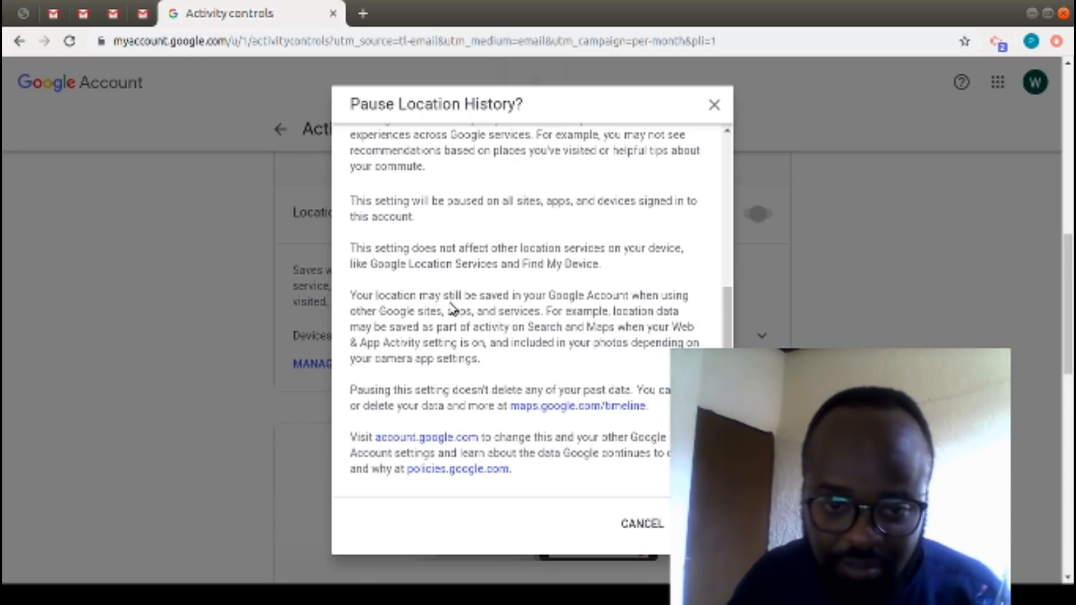
mouse_move(421, 326)
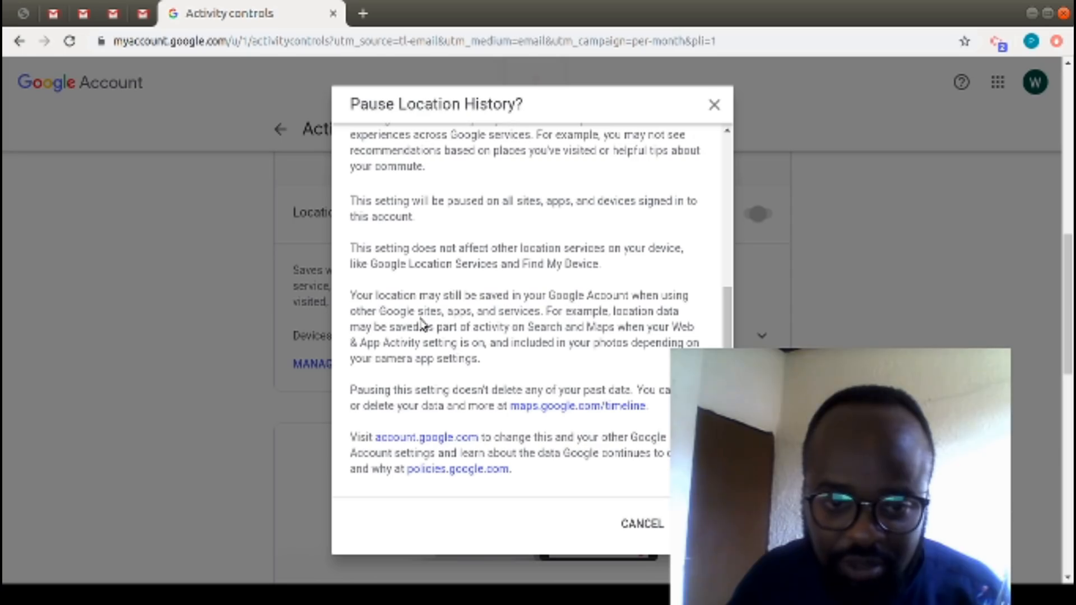
scroll("up", 3)
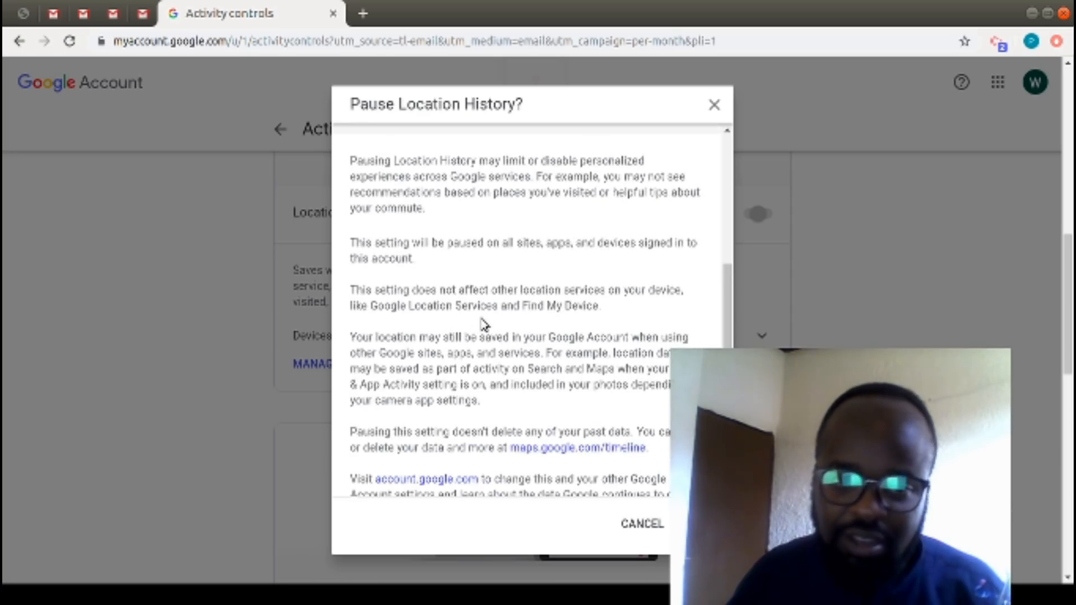
scroll("up", 3)
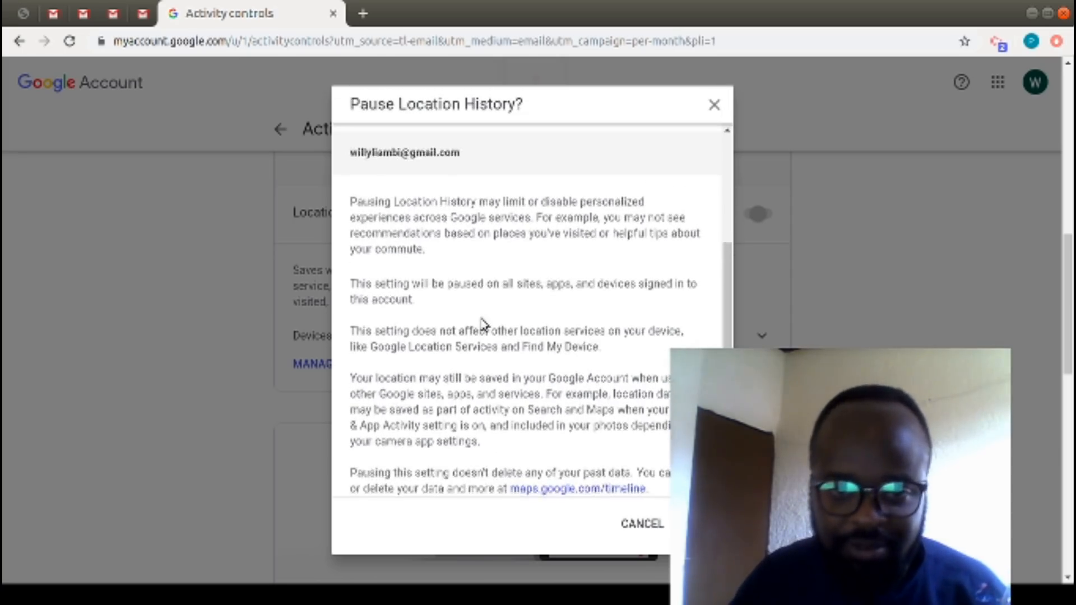
scroll("down", 3)
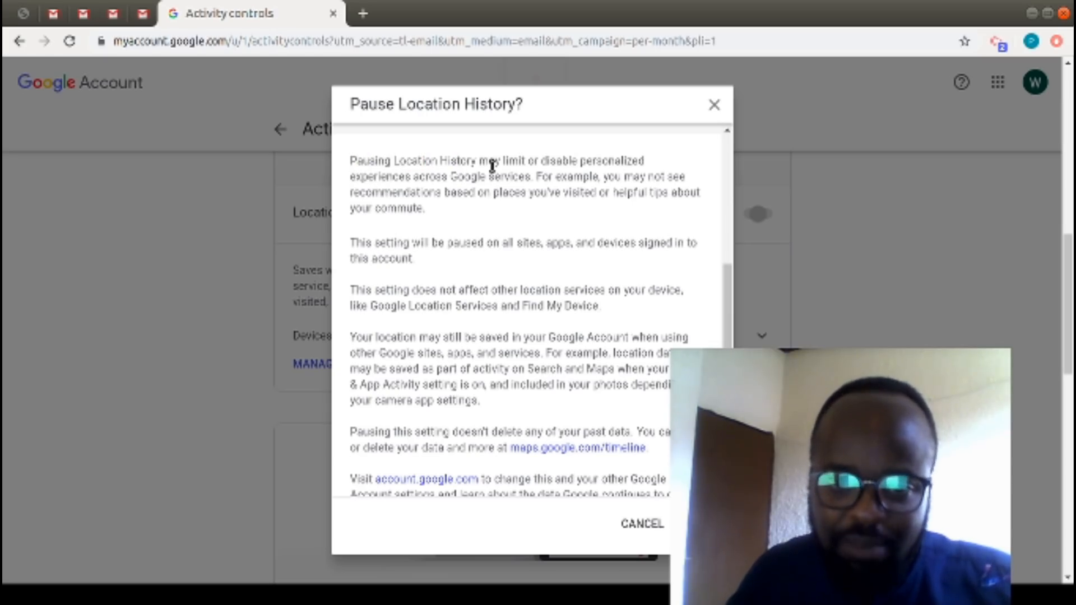
mouse_move(430, 184)
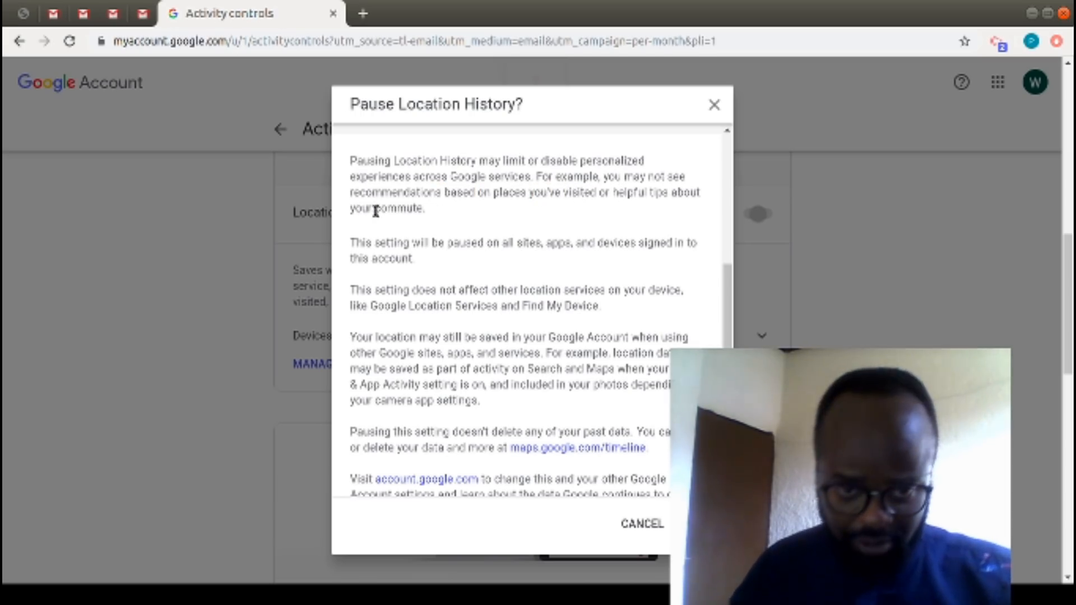
mouse_move(479, 247)
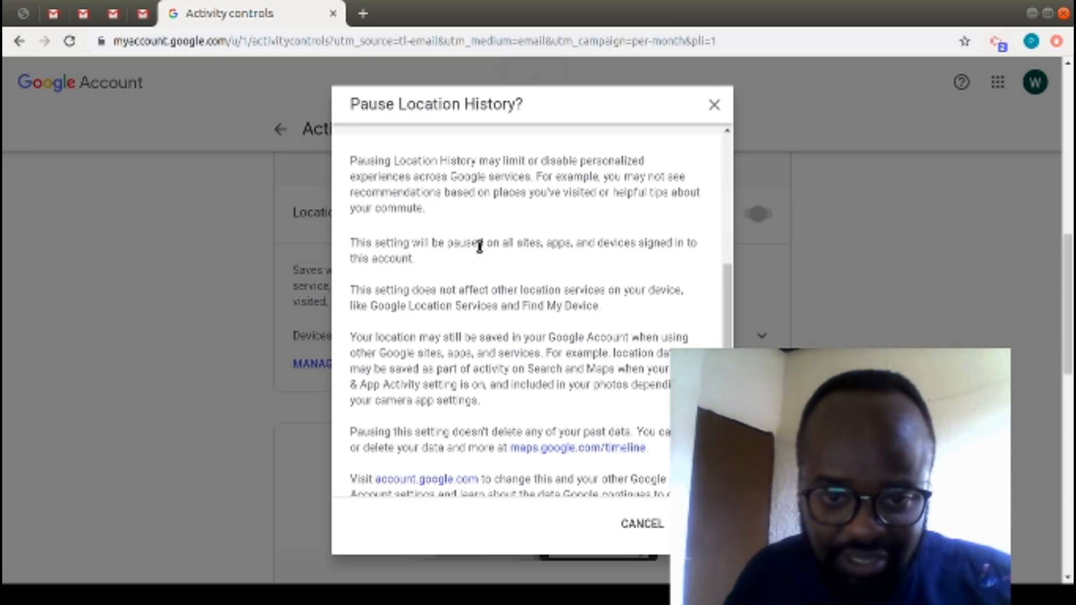
mouse_move(625, 249)
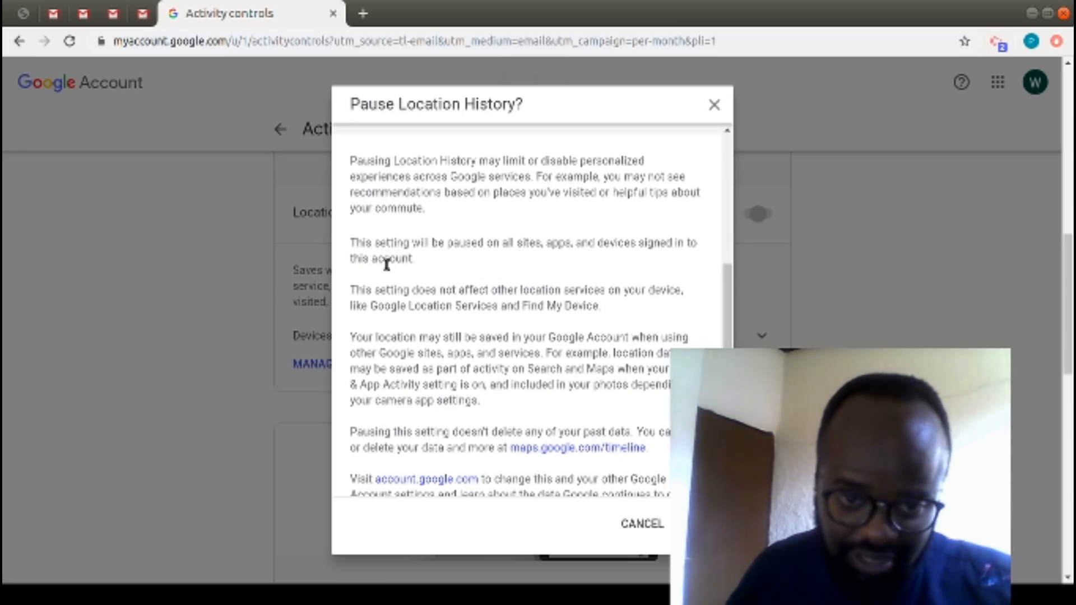
mouse_move(453, 305)
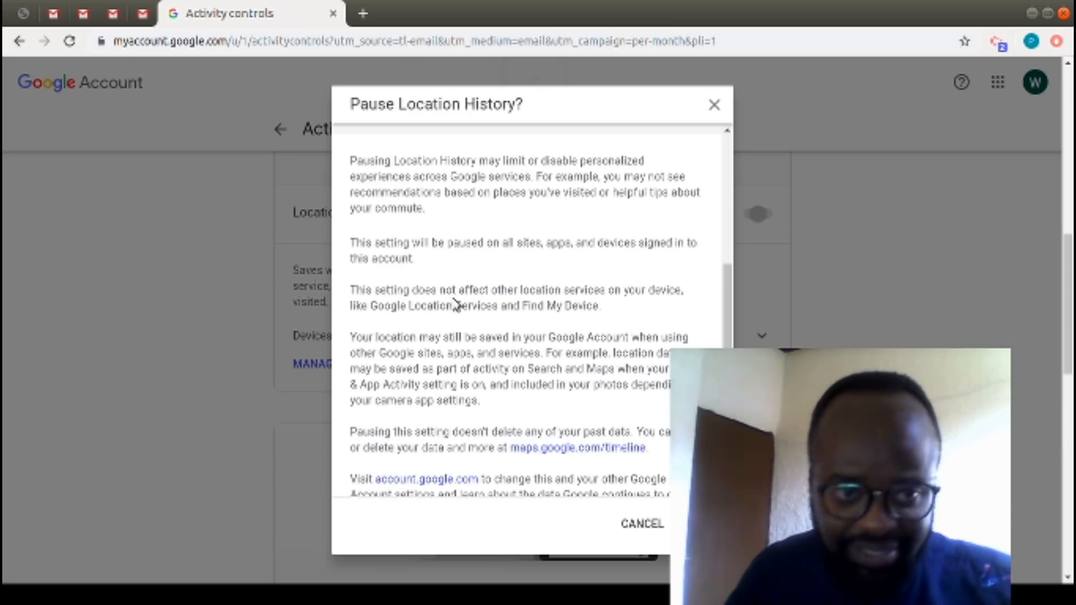
mouse_move(546, 301)
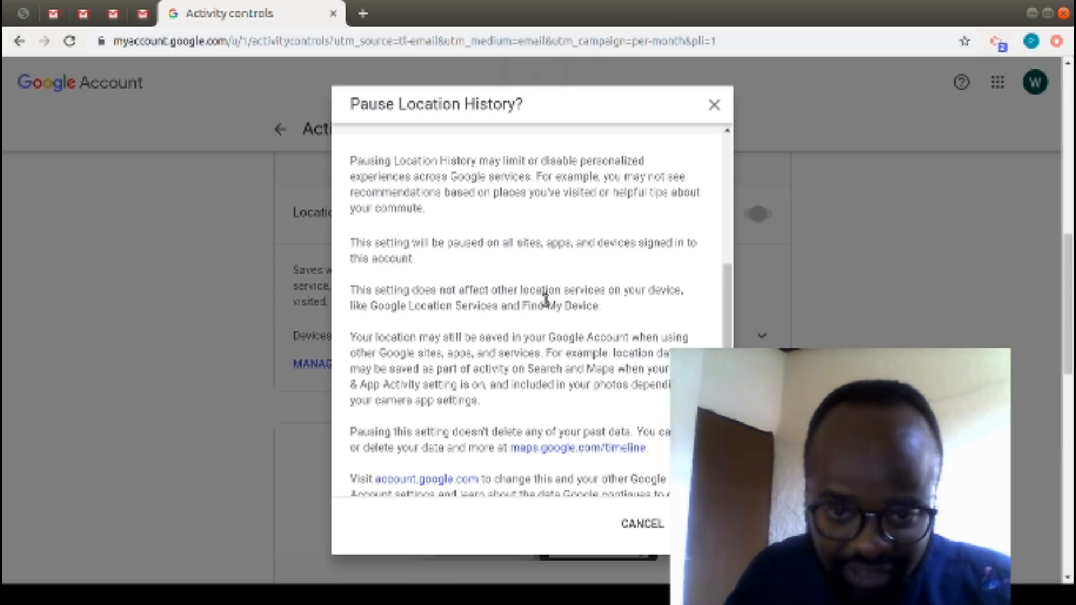
mouse_move(627, 308)
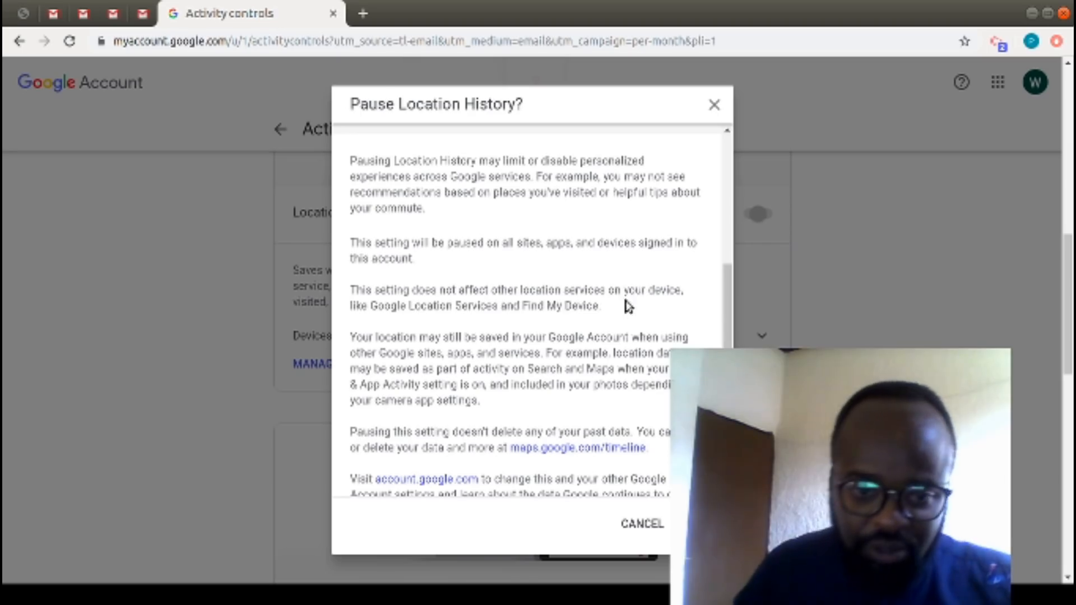
mouse_move(507, 310)
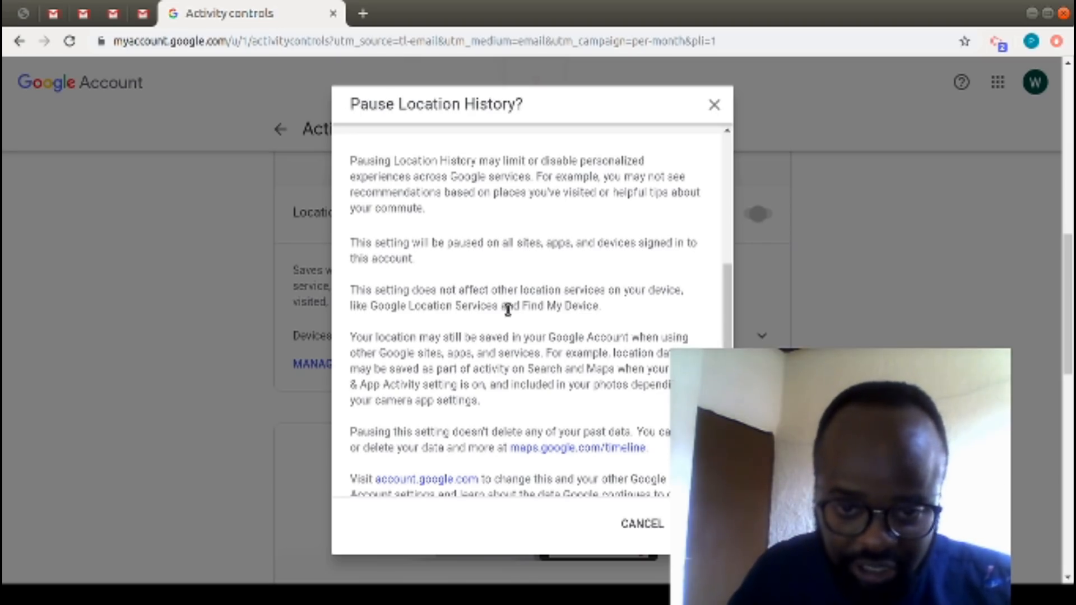
mouse_move(436, 340)
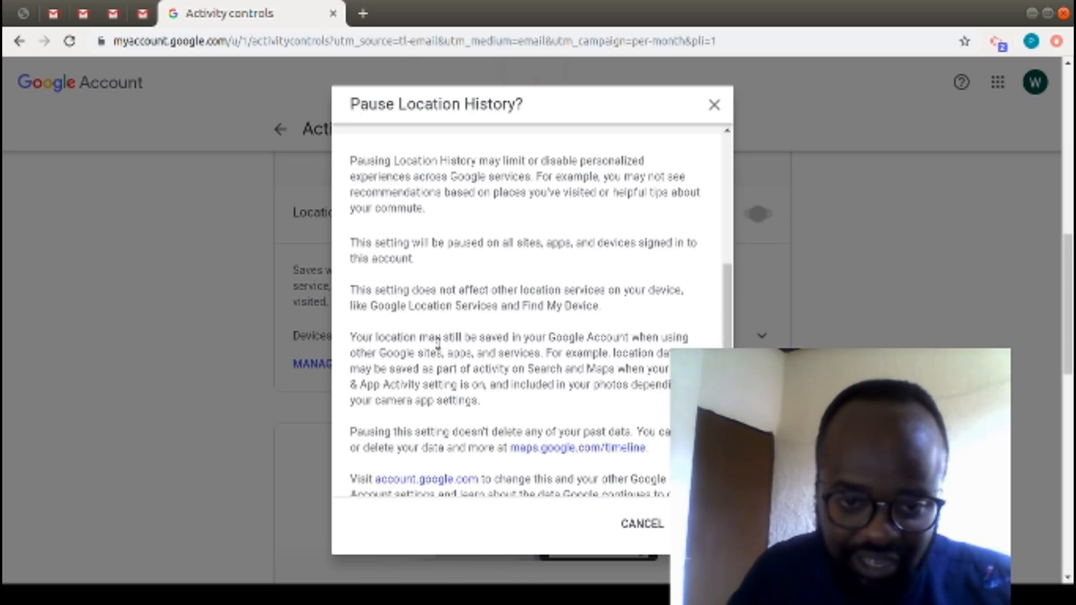
scroll("down", 3)
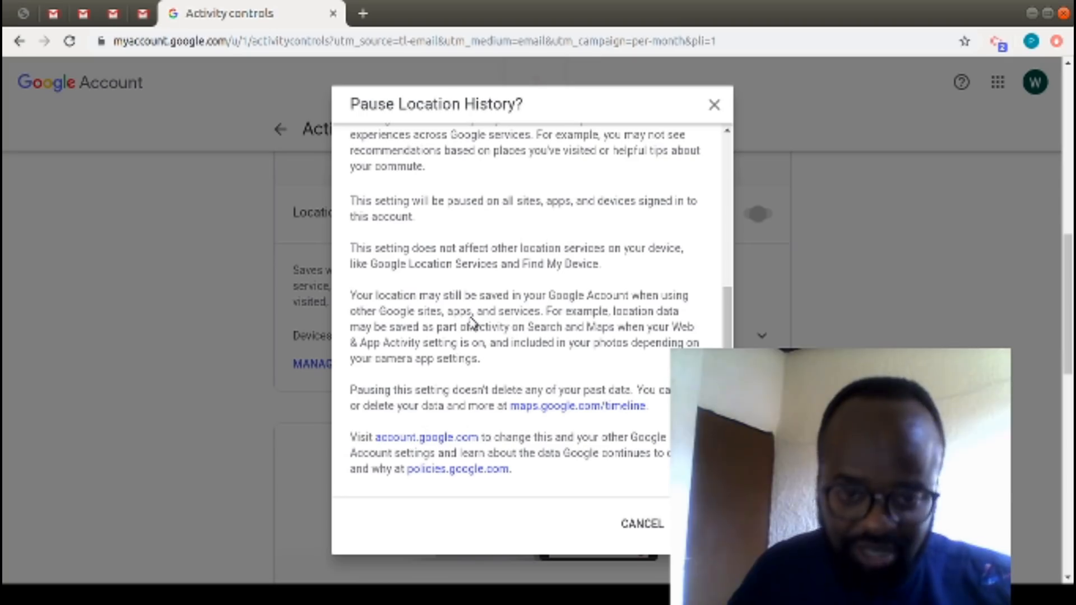
mouse_move(570, 328)
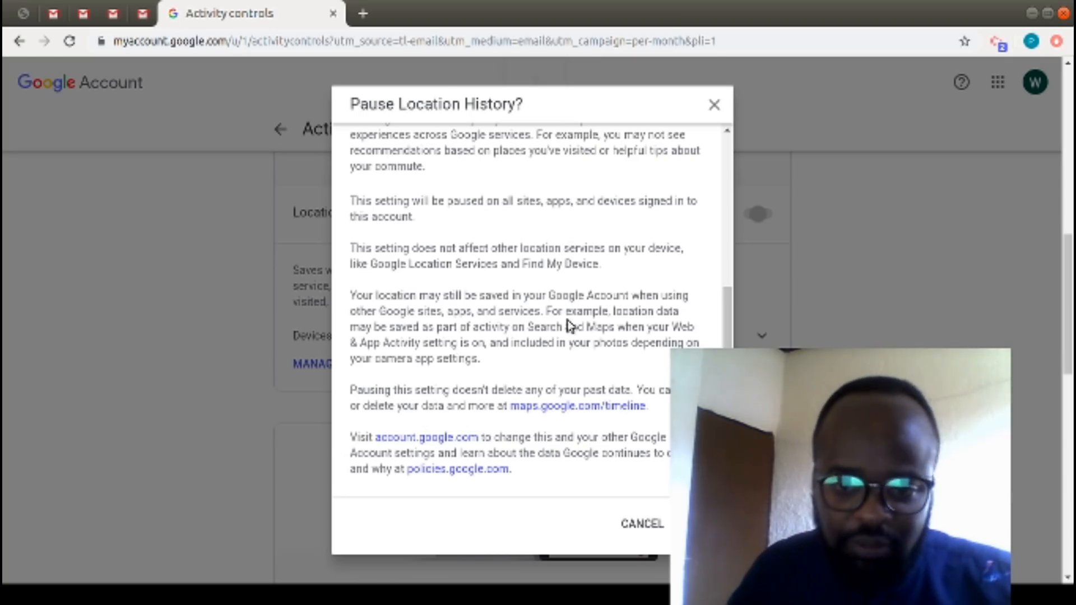
mouse_move(494, 350)
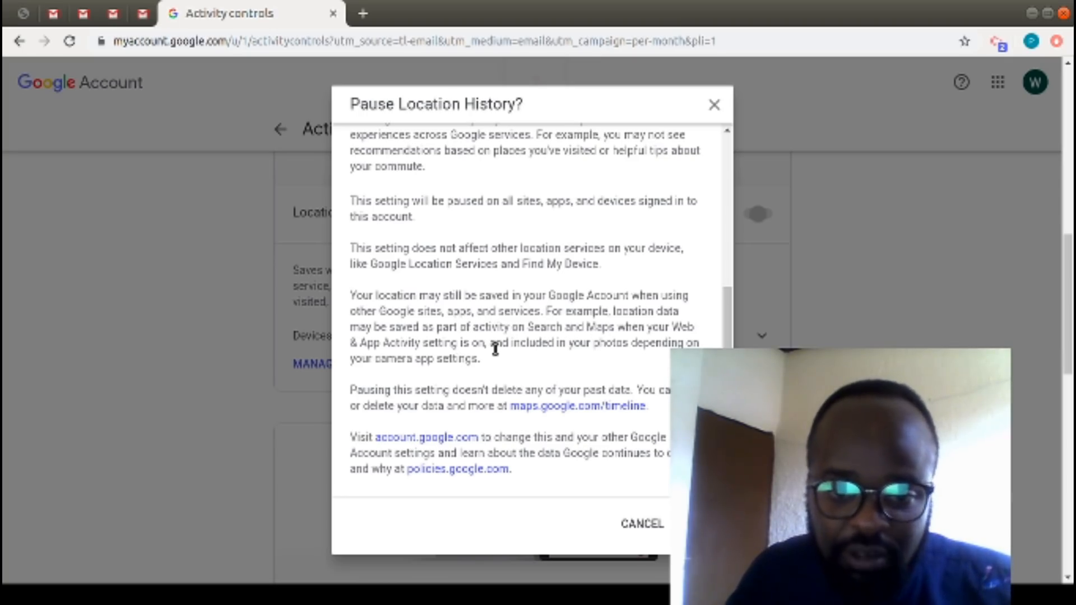
mouse_move(660, 336)
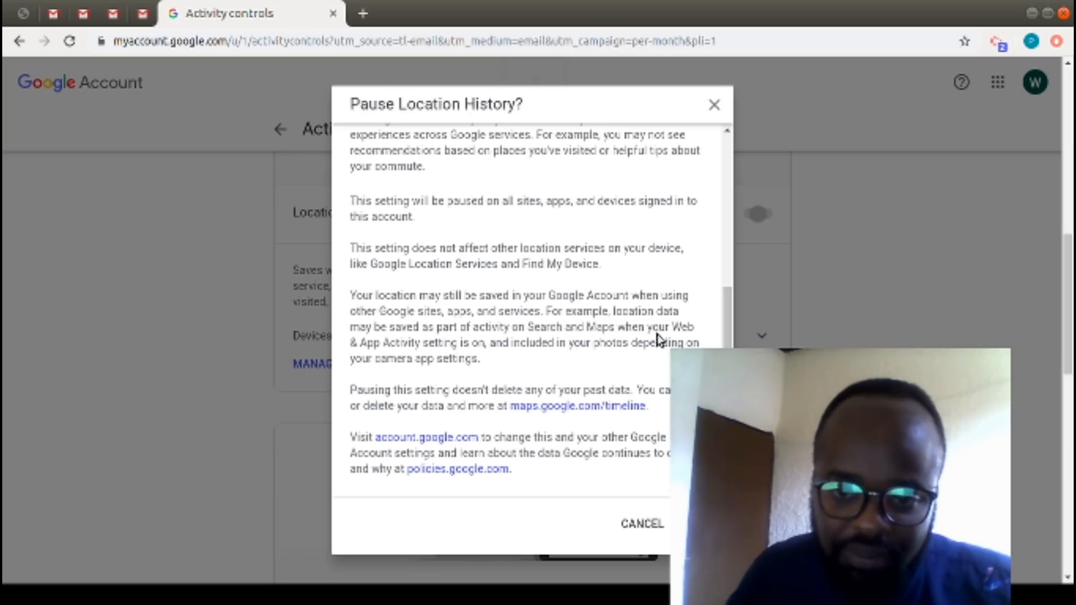
mouse_move(455, 352)
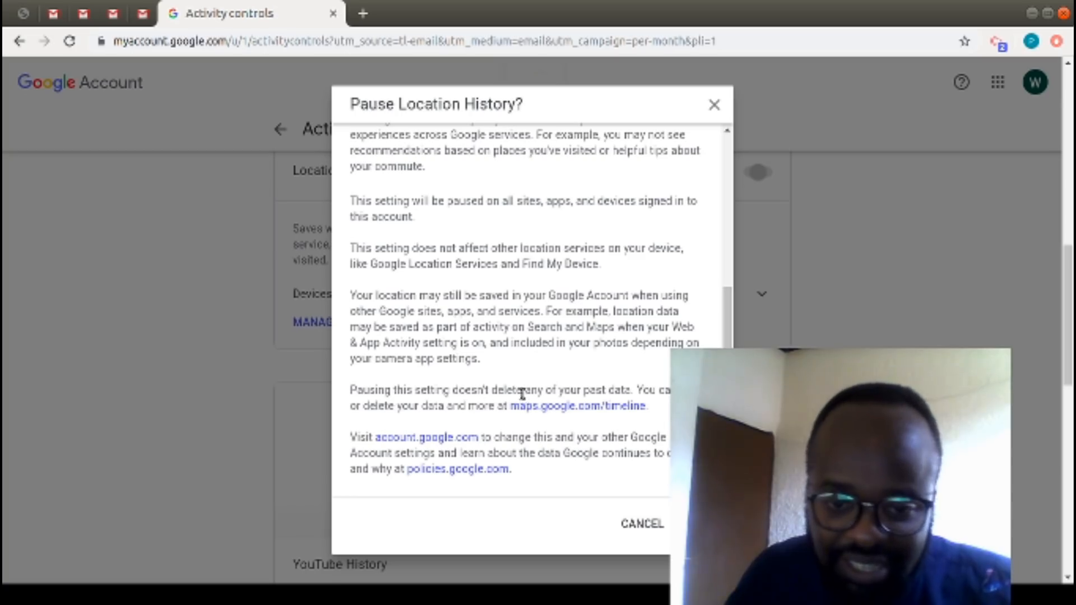
double_click(595, 390)
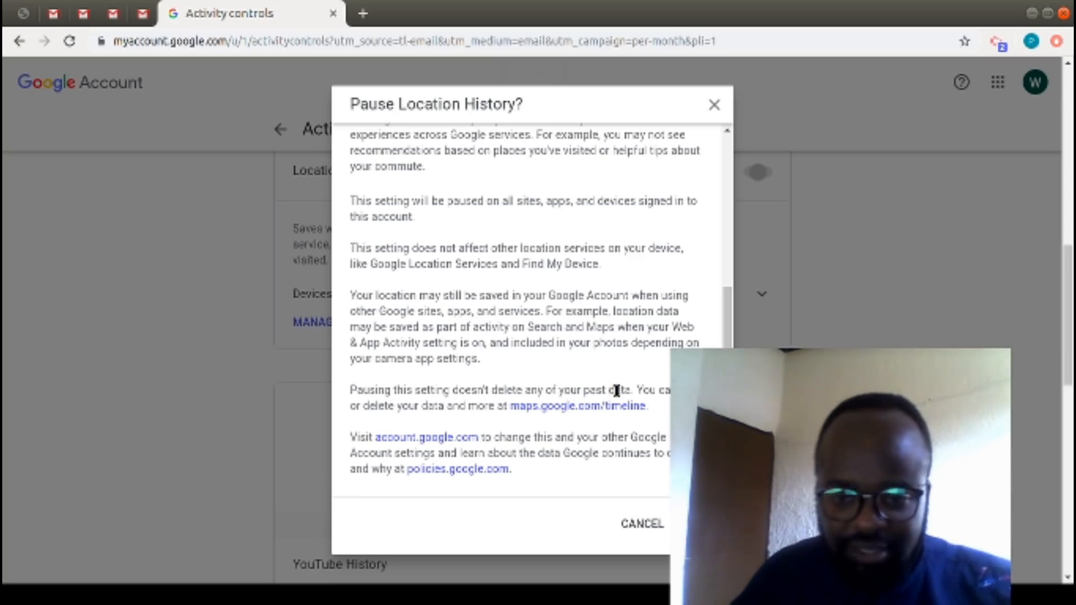
mouse_move(411, 418)
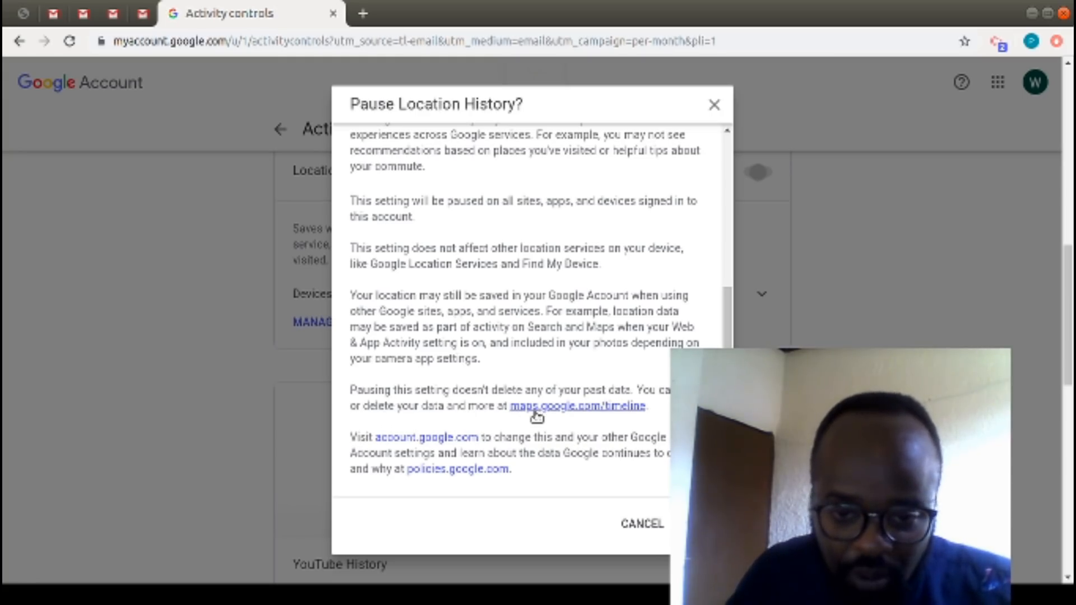
mouse_move(508, 442)
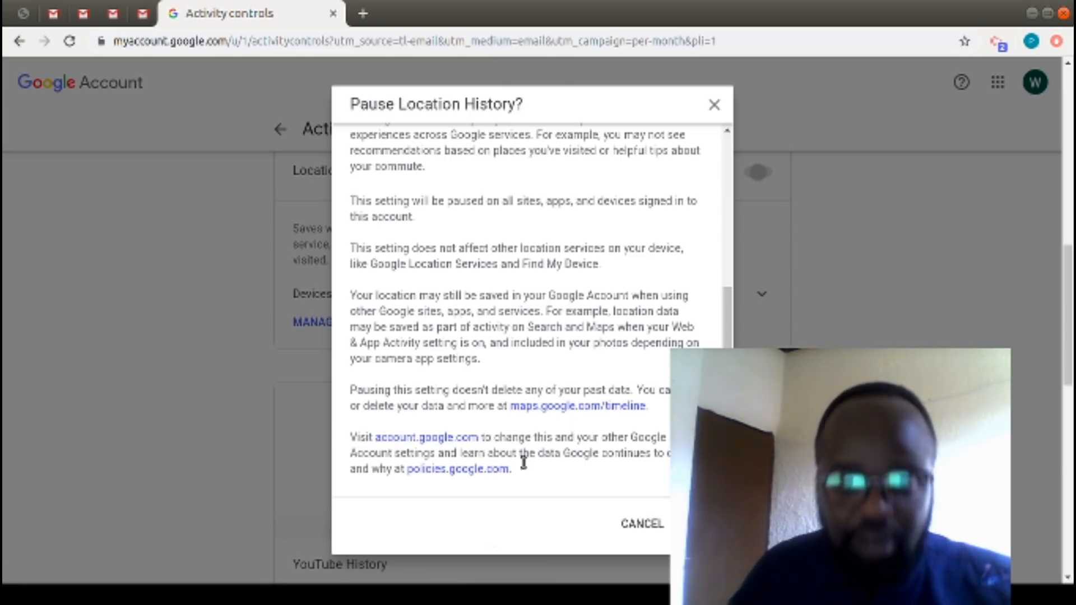
mouse_move(996, 31)
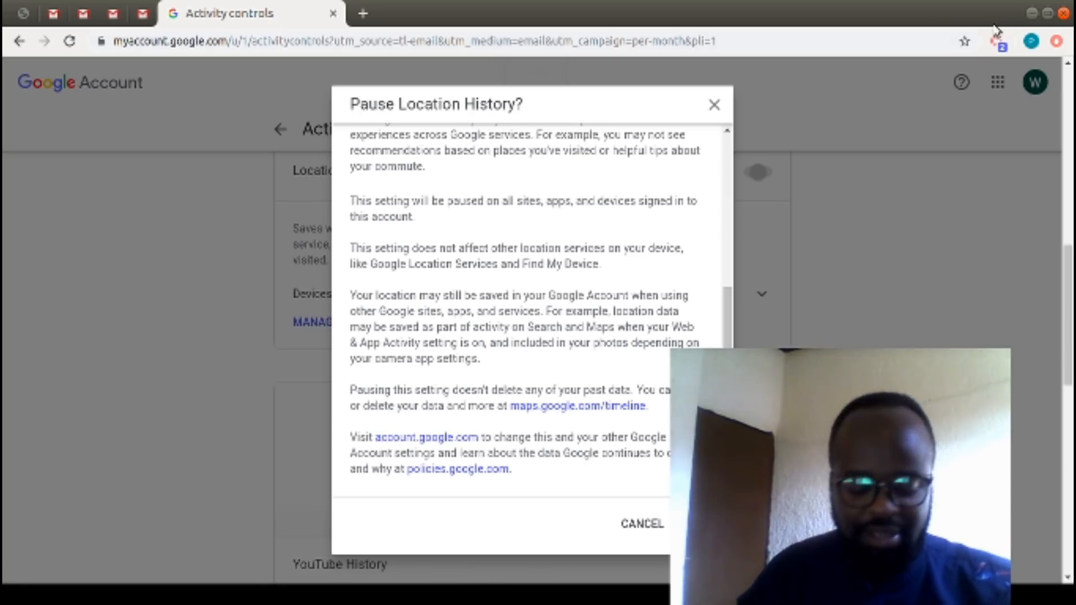
mouse_move(790, 182)
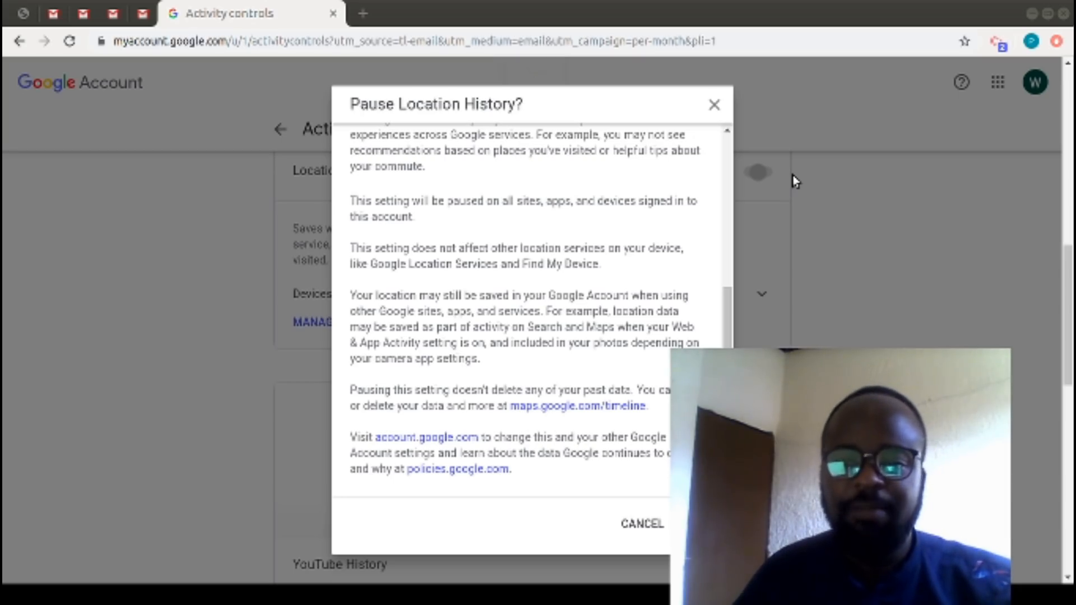
mouse_move(55, 230)
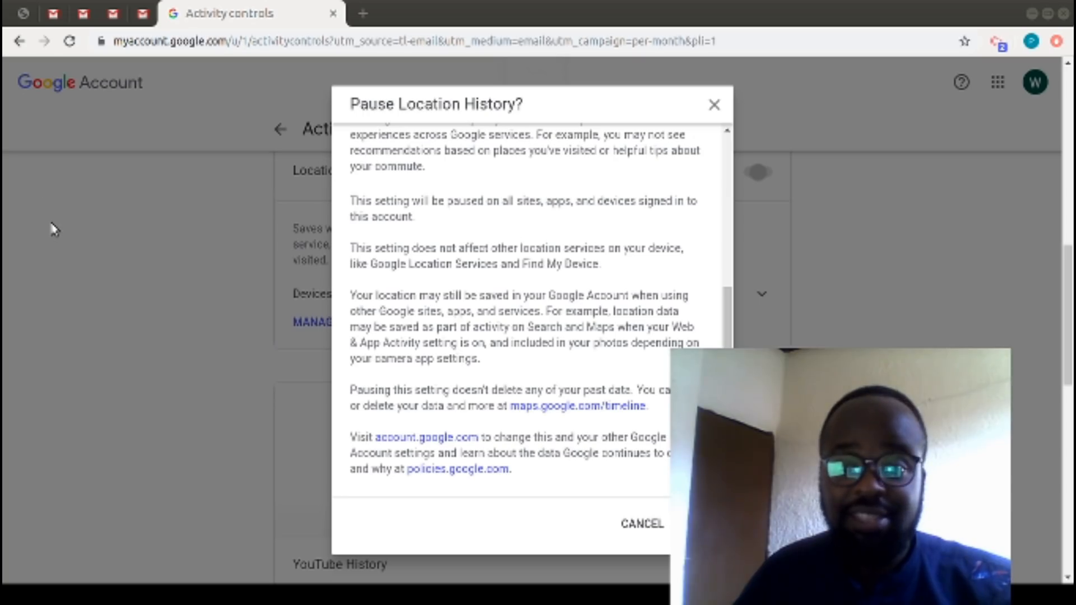
left_click(640, 523)
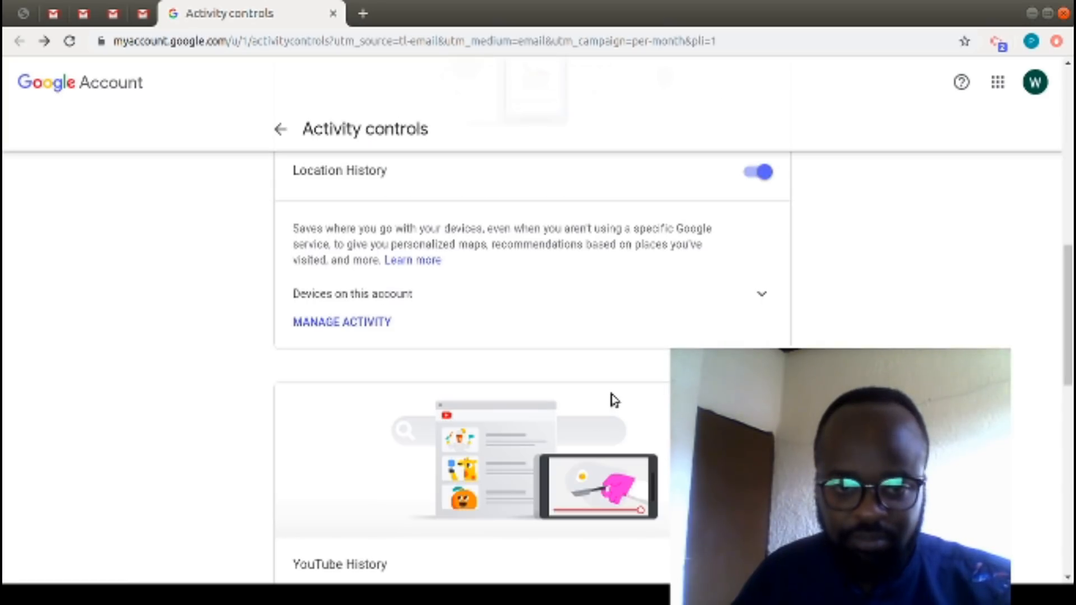
- Reopen the pause notice and follow its maps.google.com/timeline link into a new French tab
scroll("down", 3)
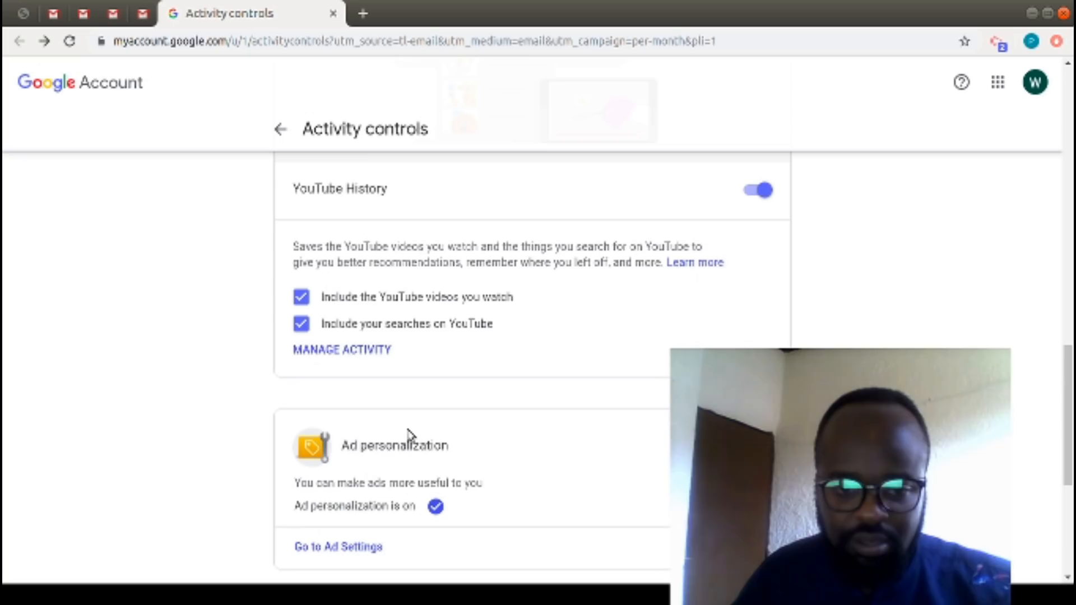
scroll("up", 3)
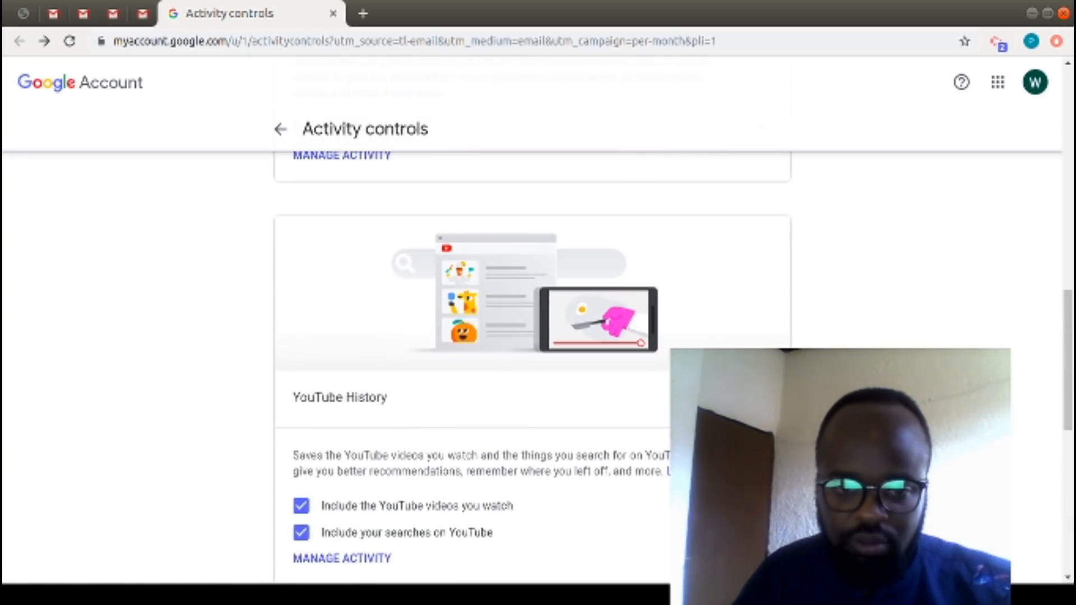
scroll("up", 3)
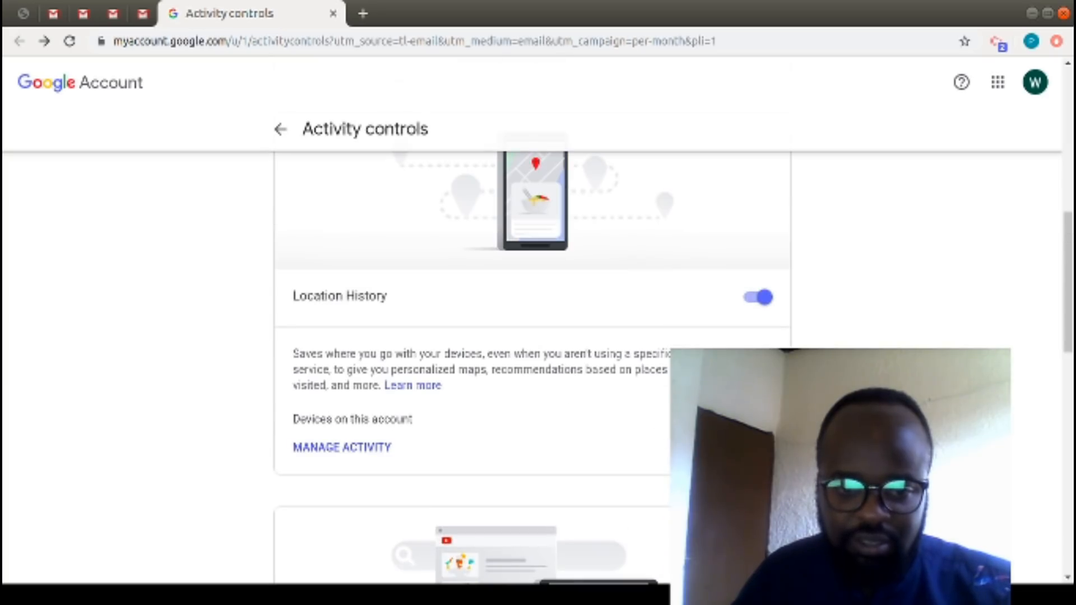
scroll("up", 3)
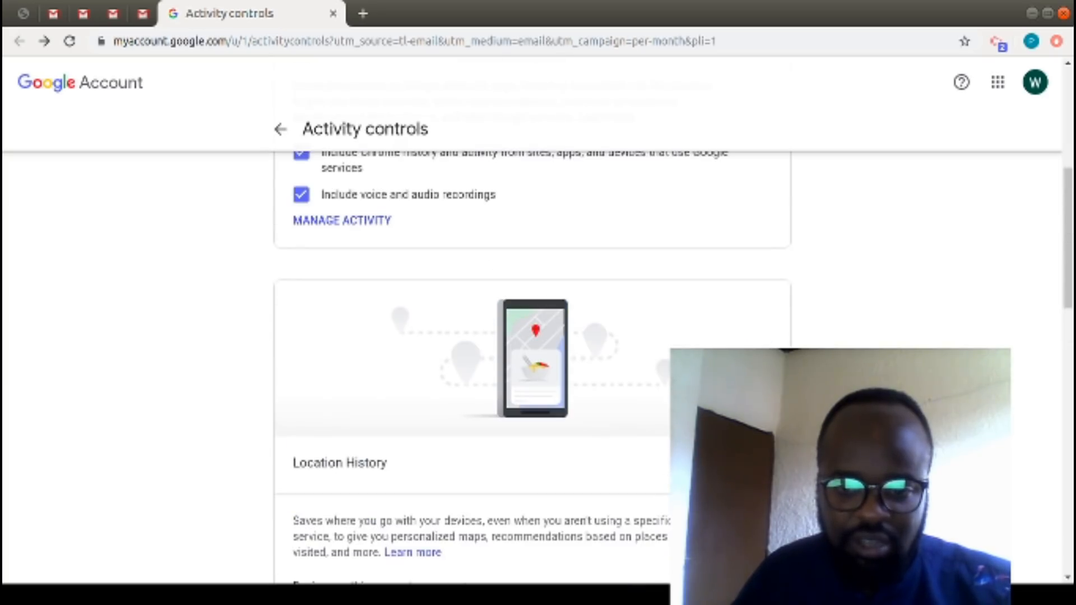
scroll("up", 3)
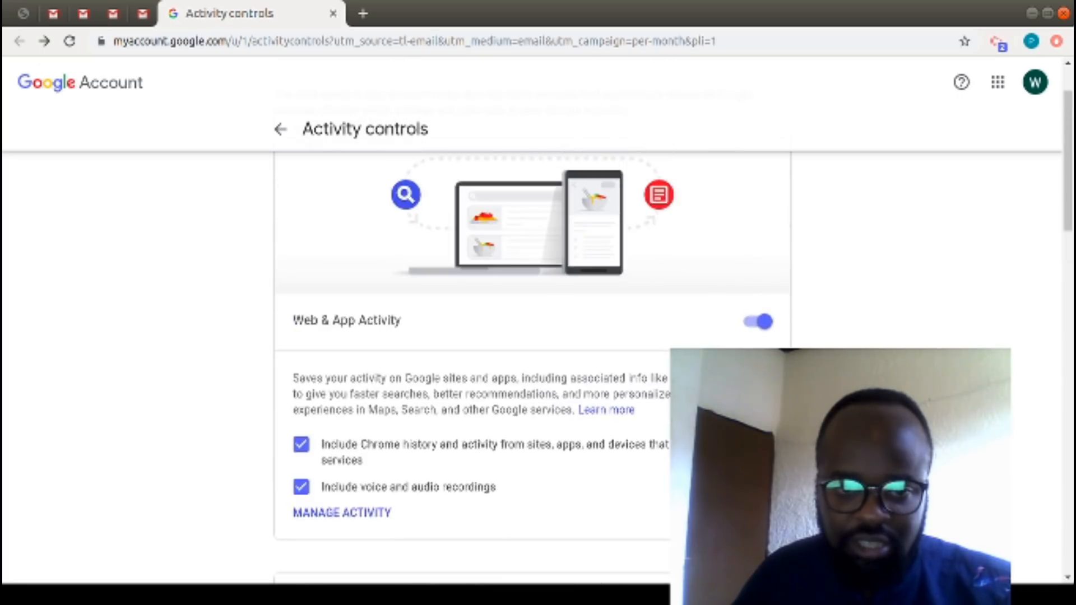
scroll("down", 3)
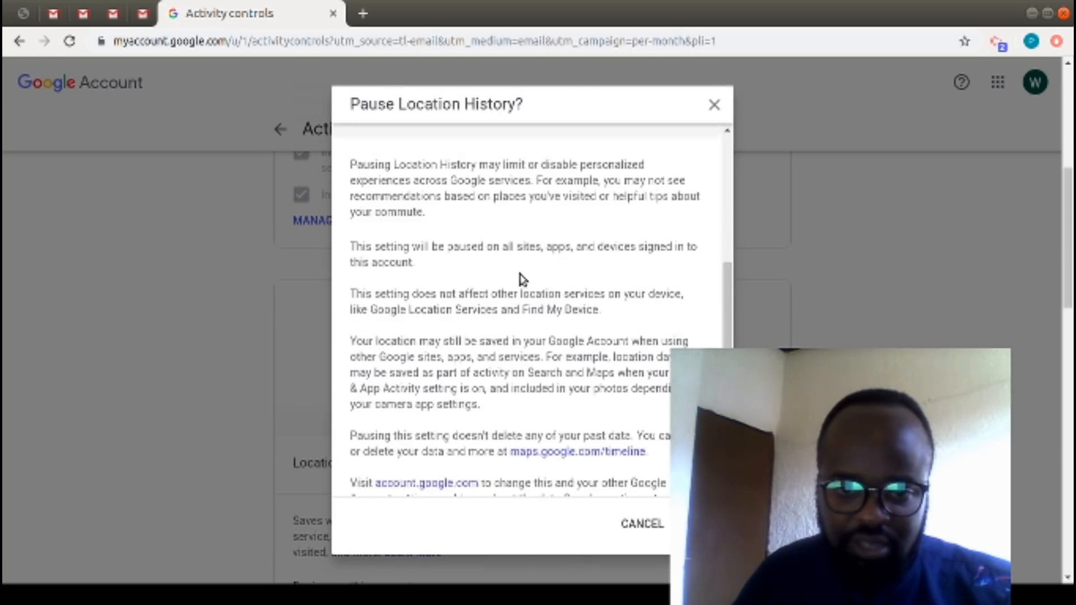
scroll("down", 3)
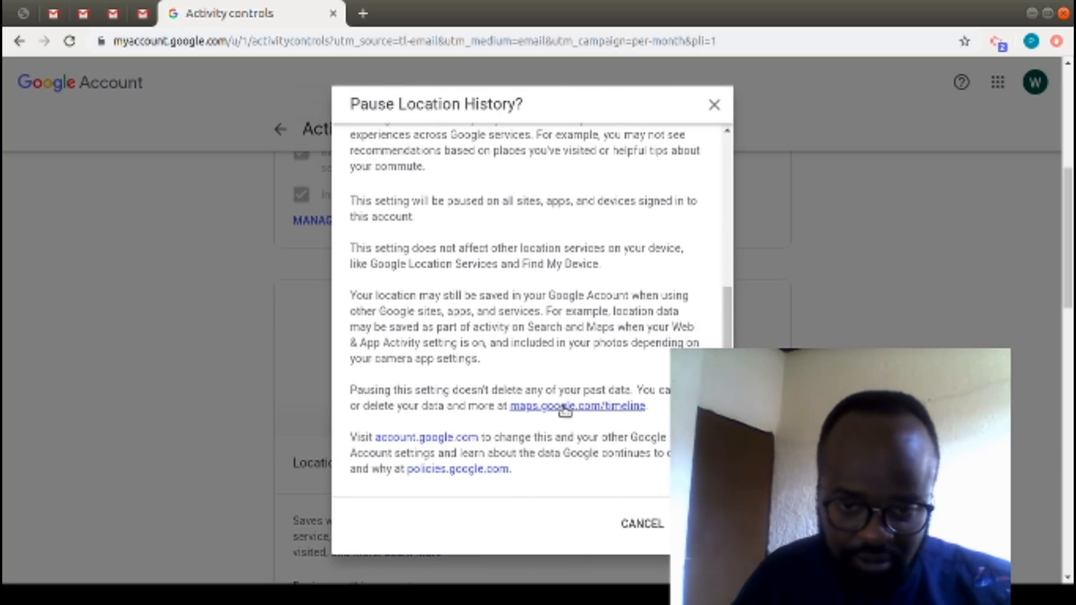
left_click(577, 406)
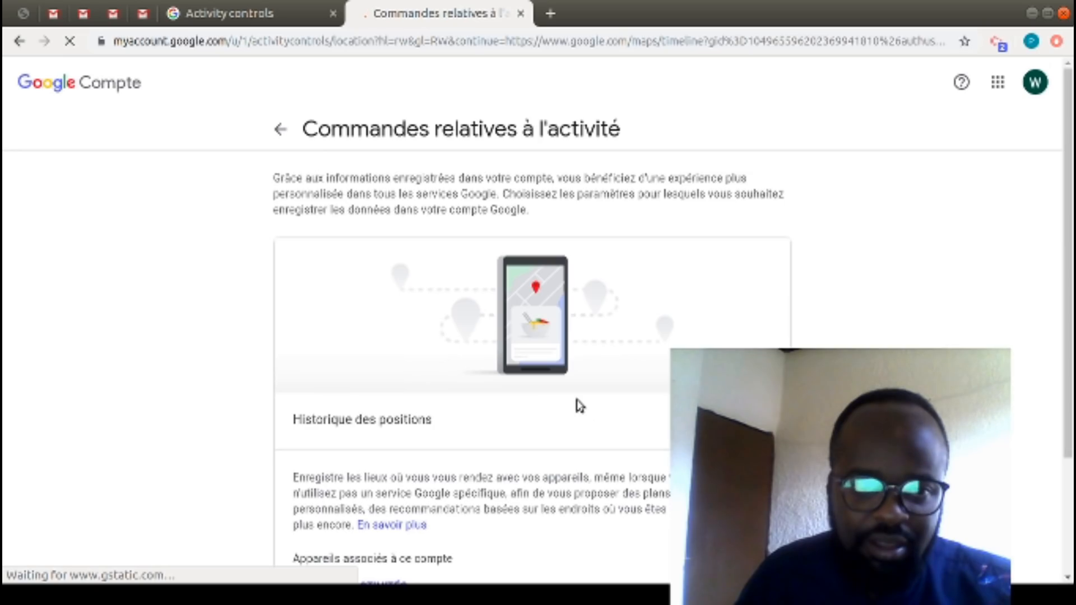
- Suspend Historique des positions on the French page, confirm, and return to the English Activity controls tab
scroll("down", 3)
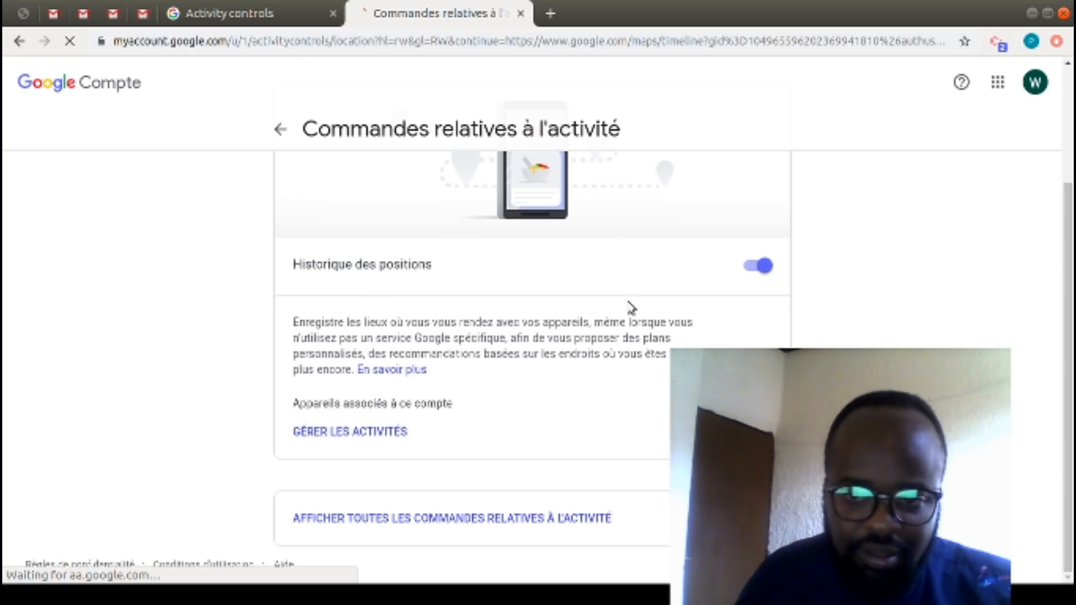
left_click(757, 266)
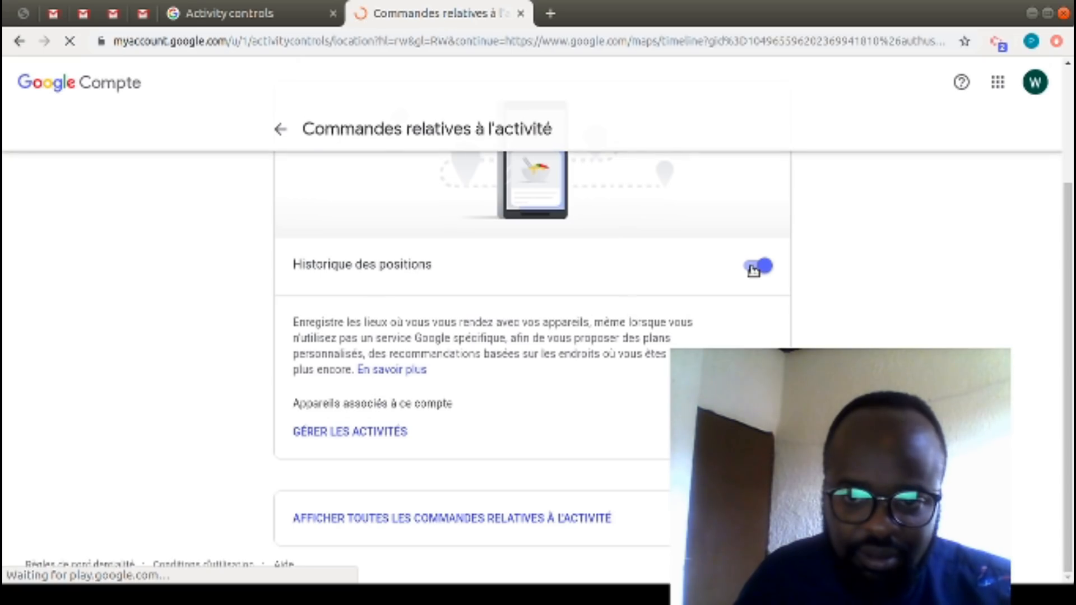
left_click(760, 266)
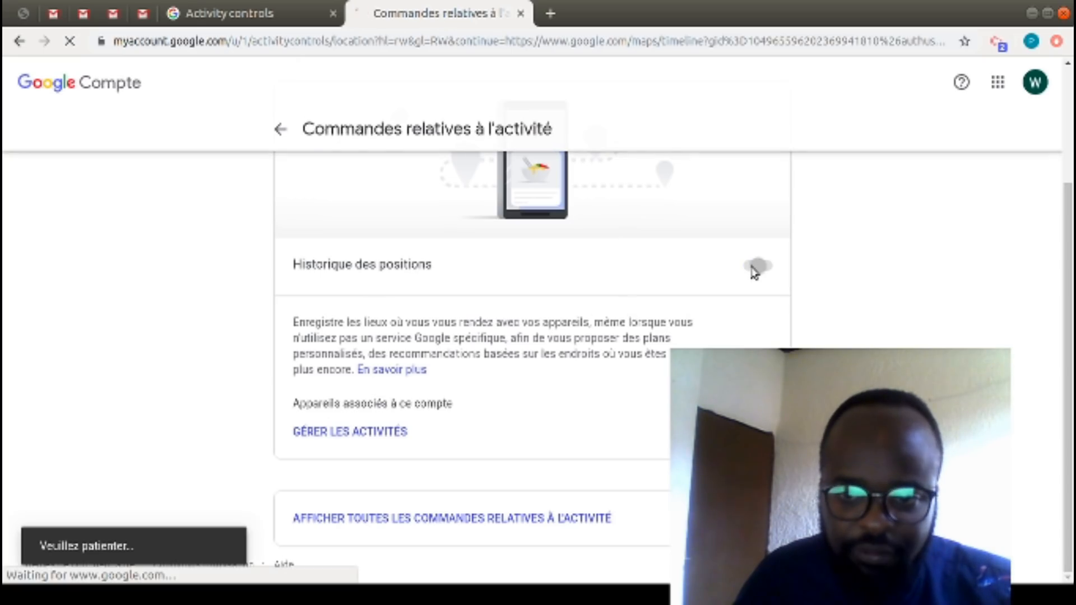
left_click(757, 266)
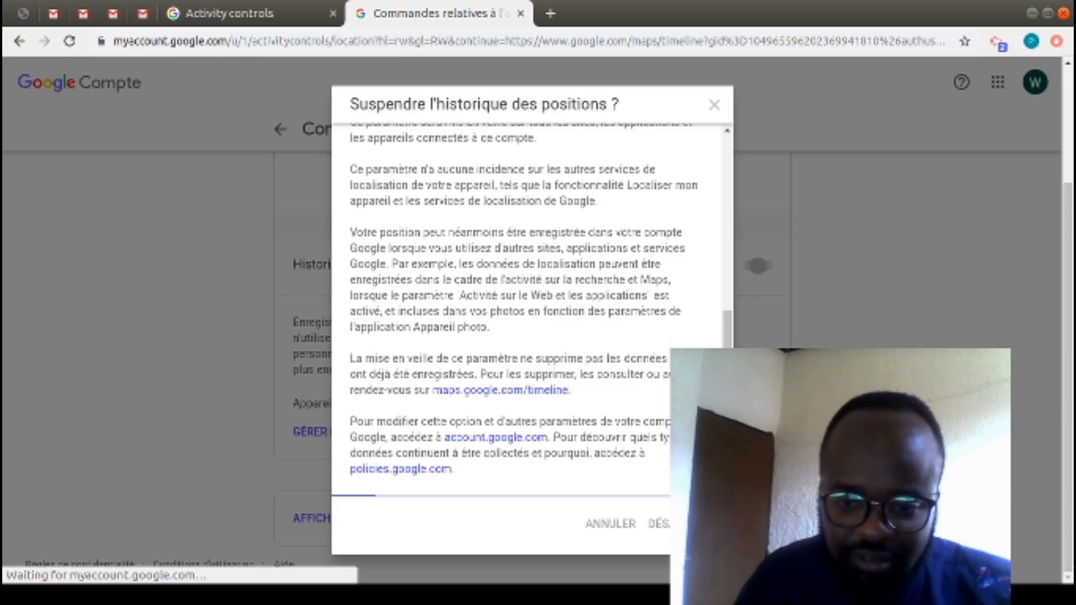
left_click(662, 524)
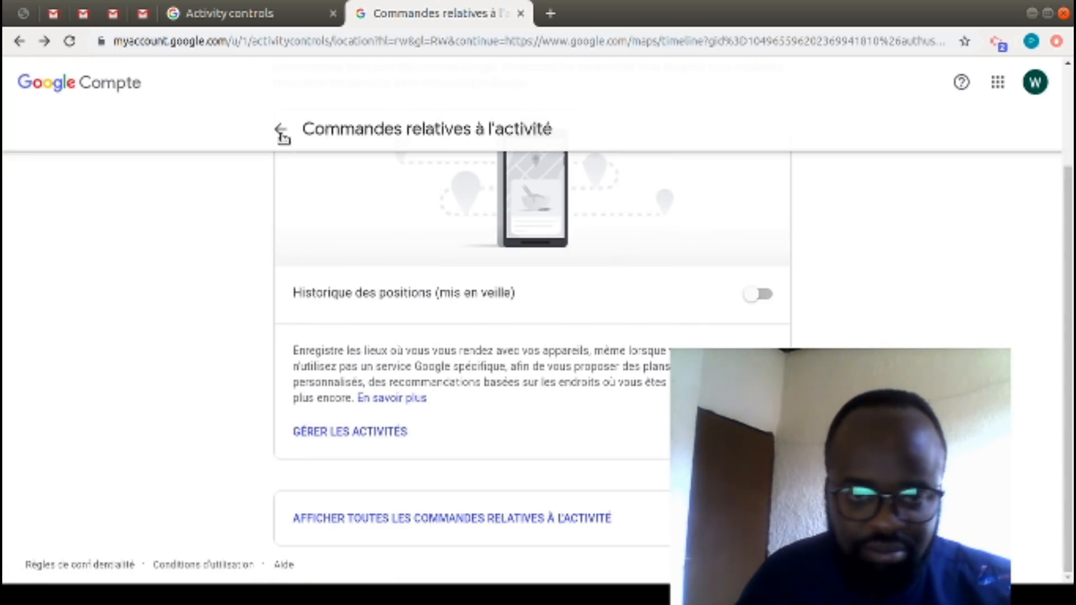
left_click(758, 294)
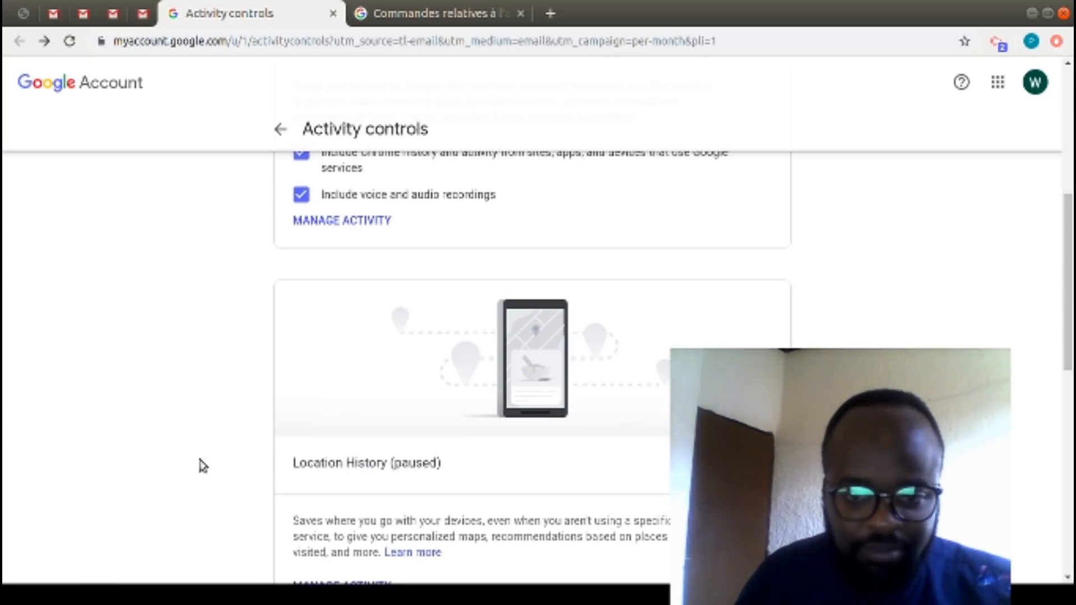
mouse_move(203, 355)
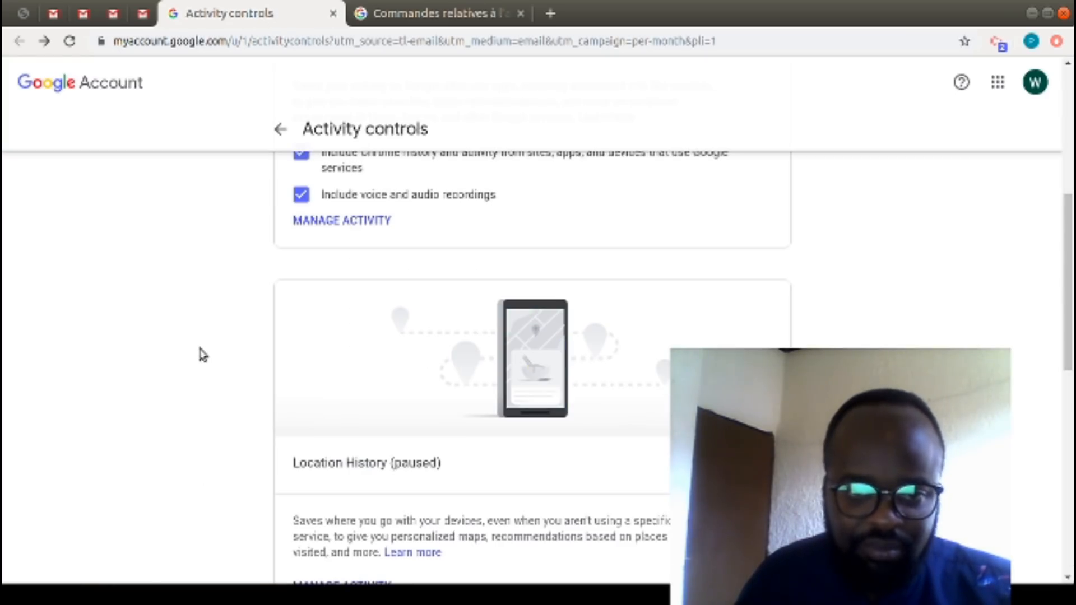
scroll("up", 3)
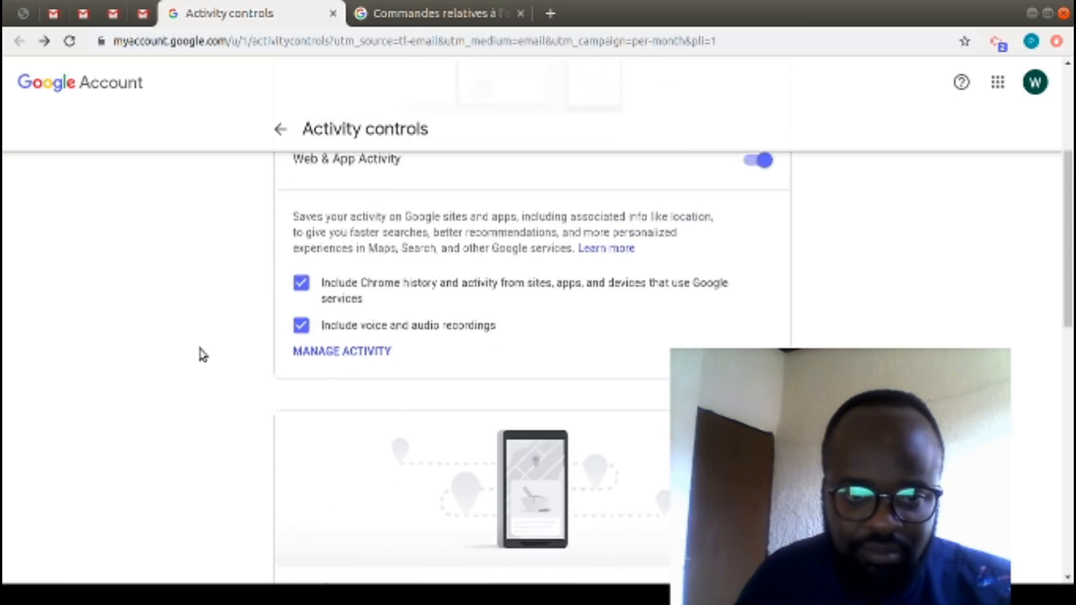
scroll("down", 3)
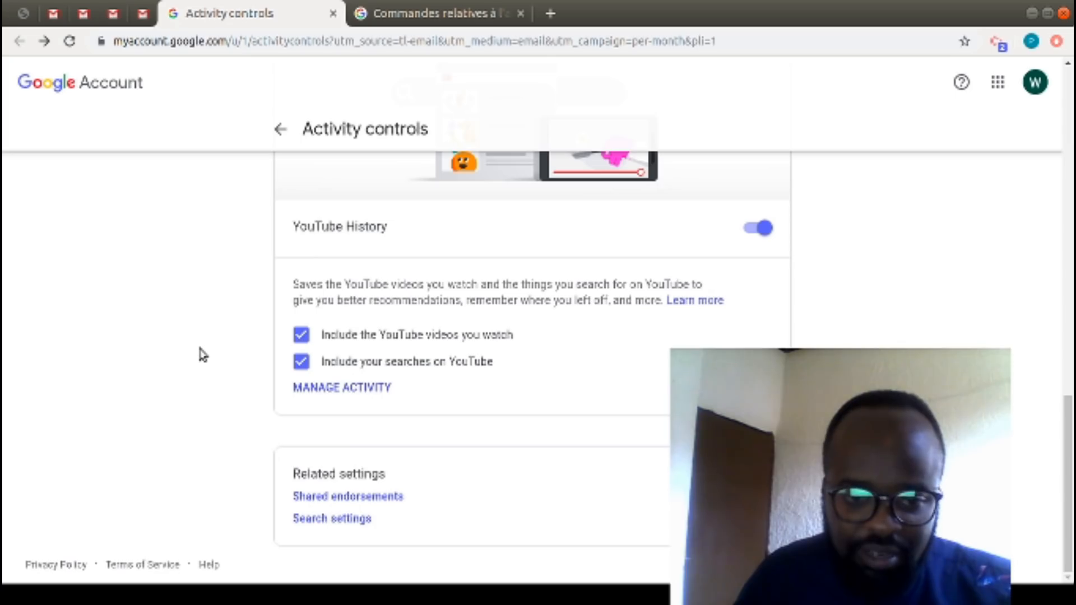
scroll("up", 3)
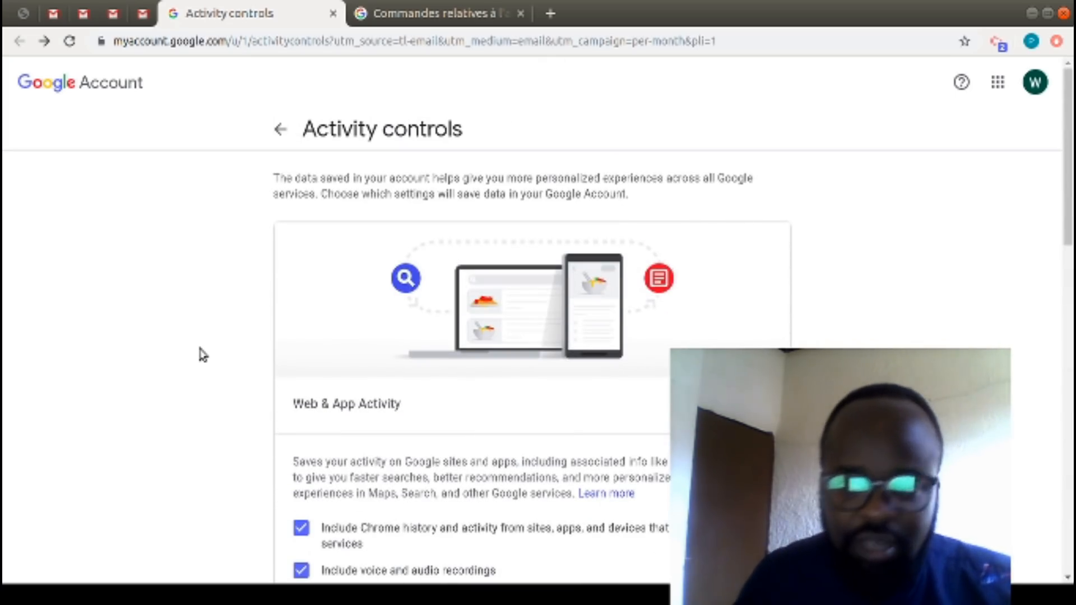
mouse_move(616, 421)
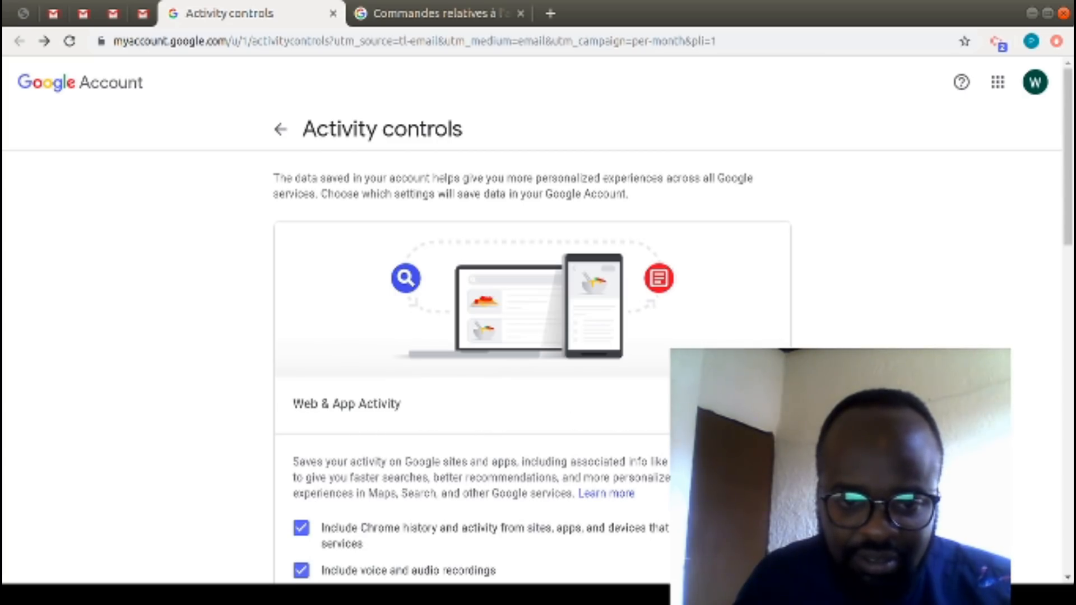
mouse_move(381, 410)
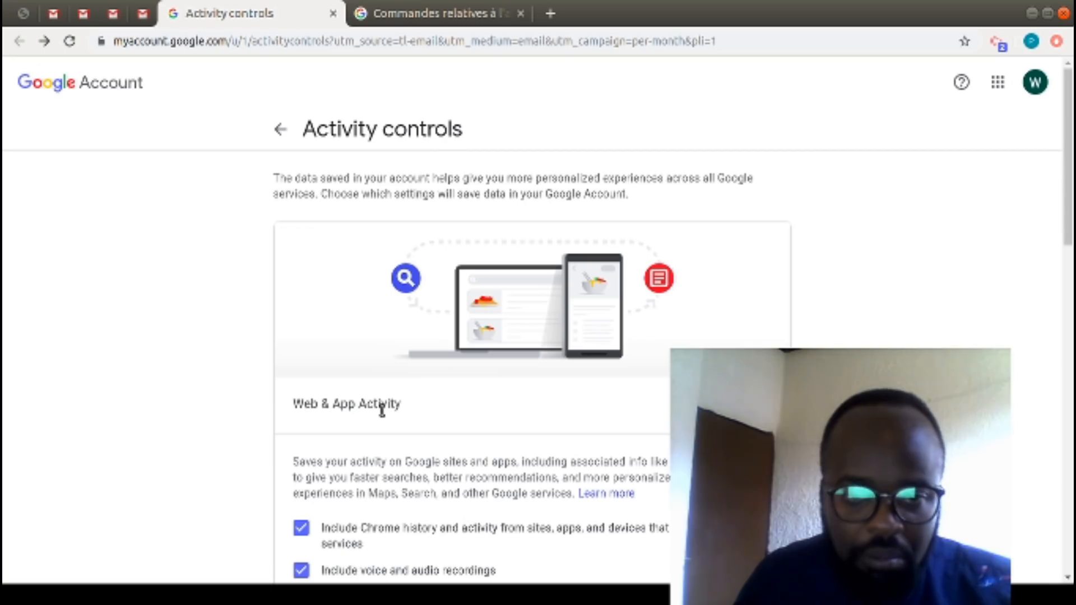
scroll("down", 3)
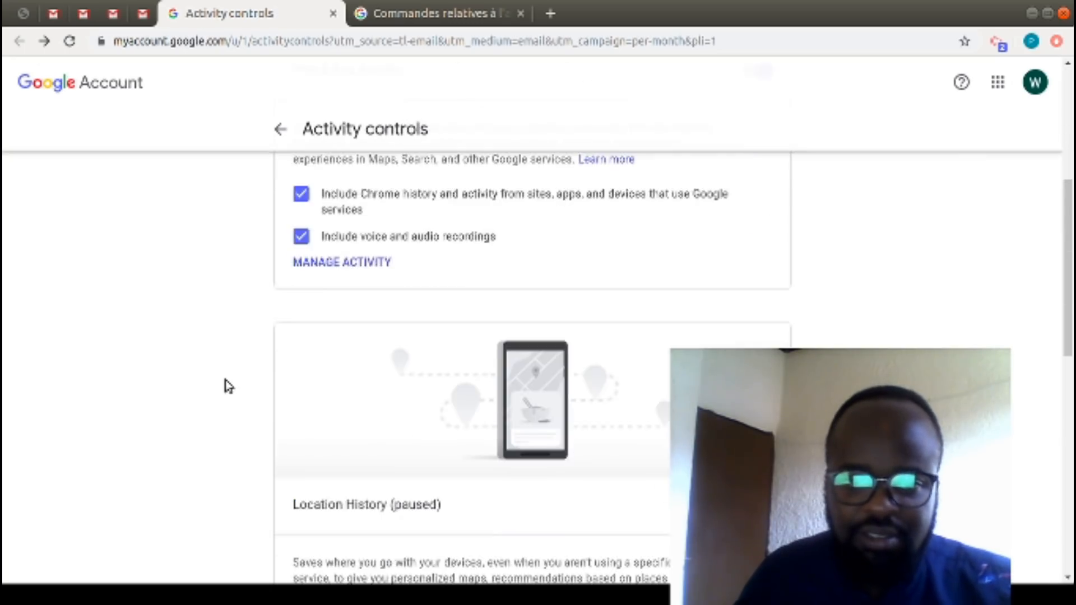
scroll("down", 3)
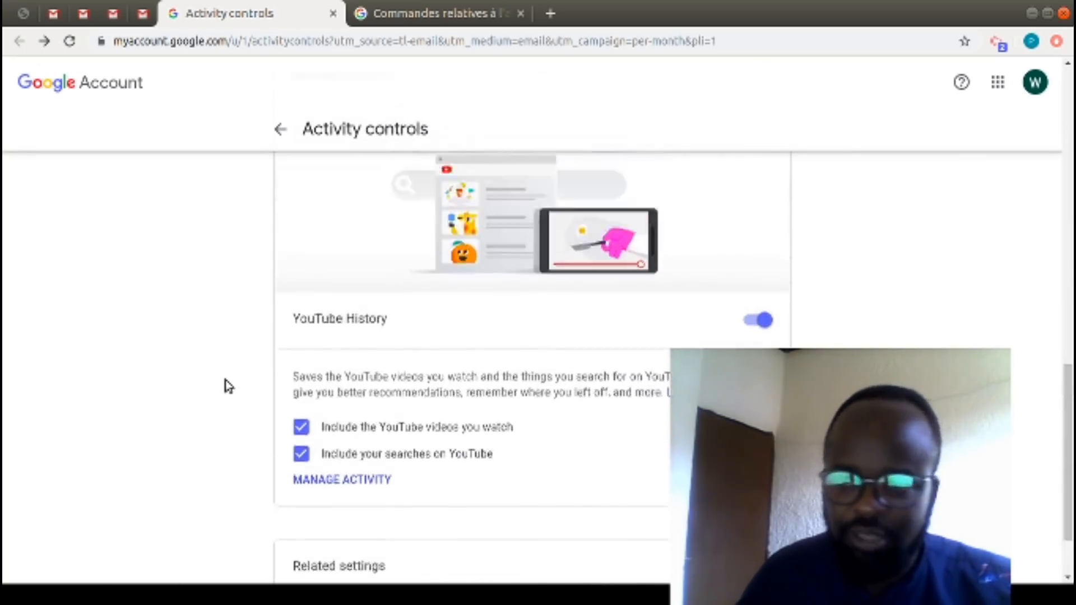
scroll("up", 3)
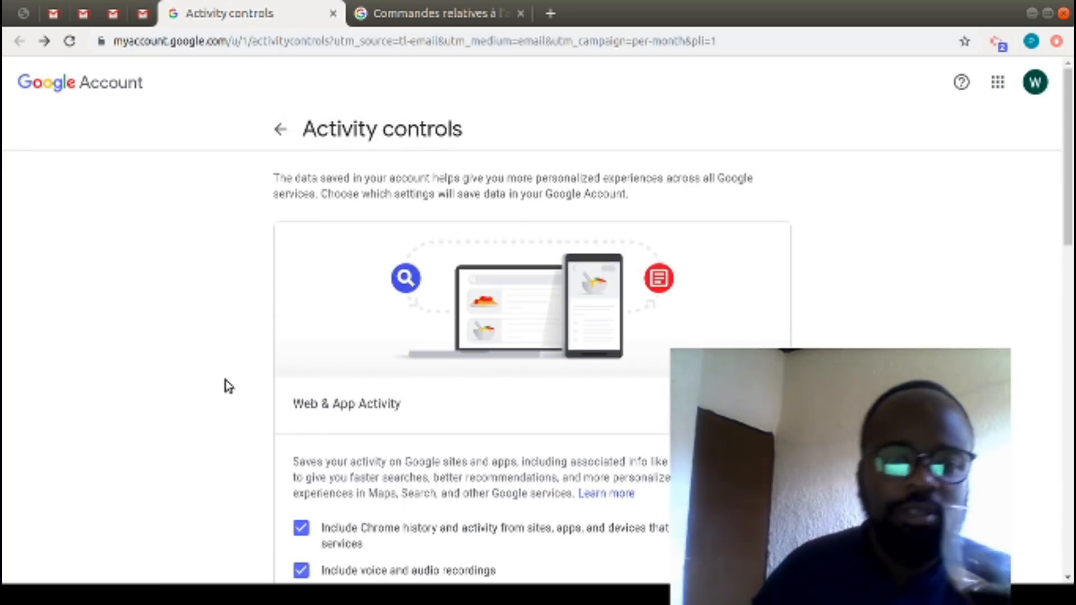
mouse_move(162, 576)
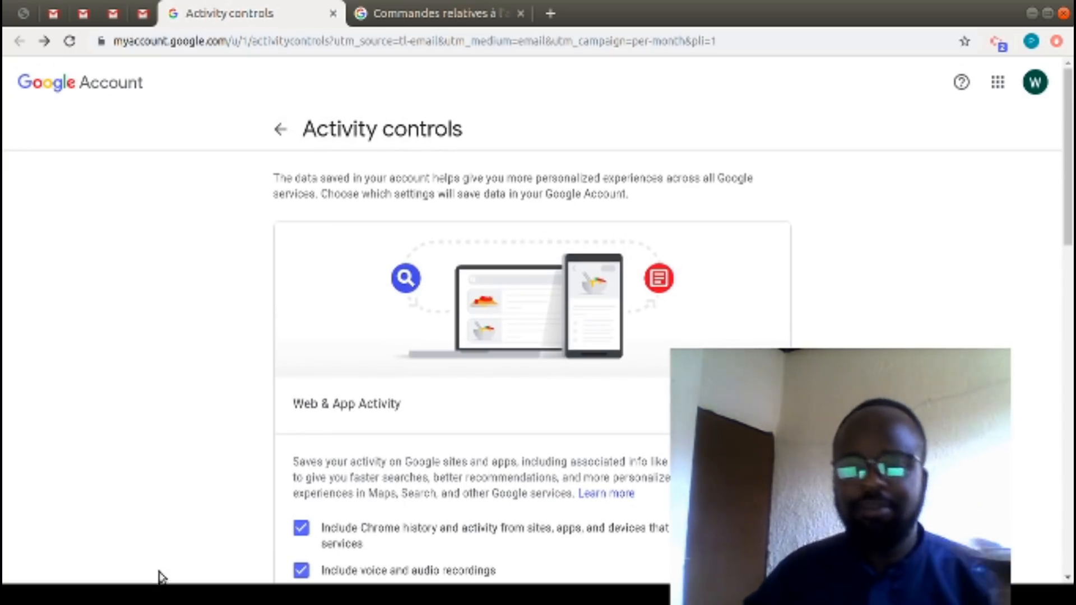